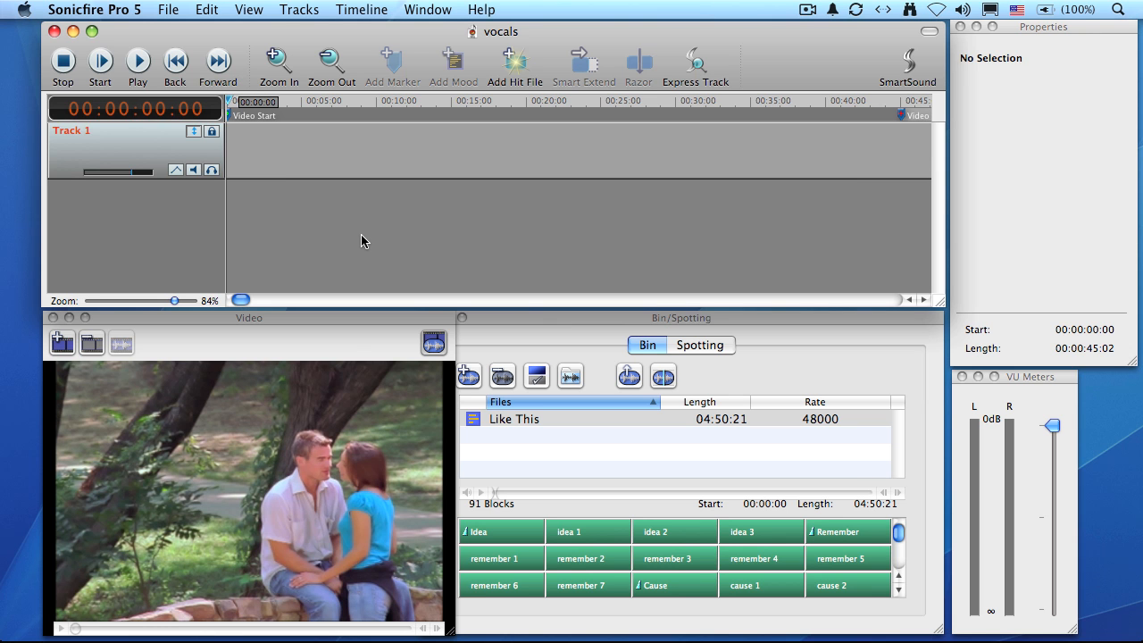
mouse_move(174, 101)
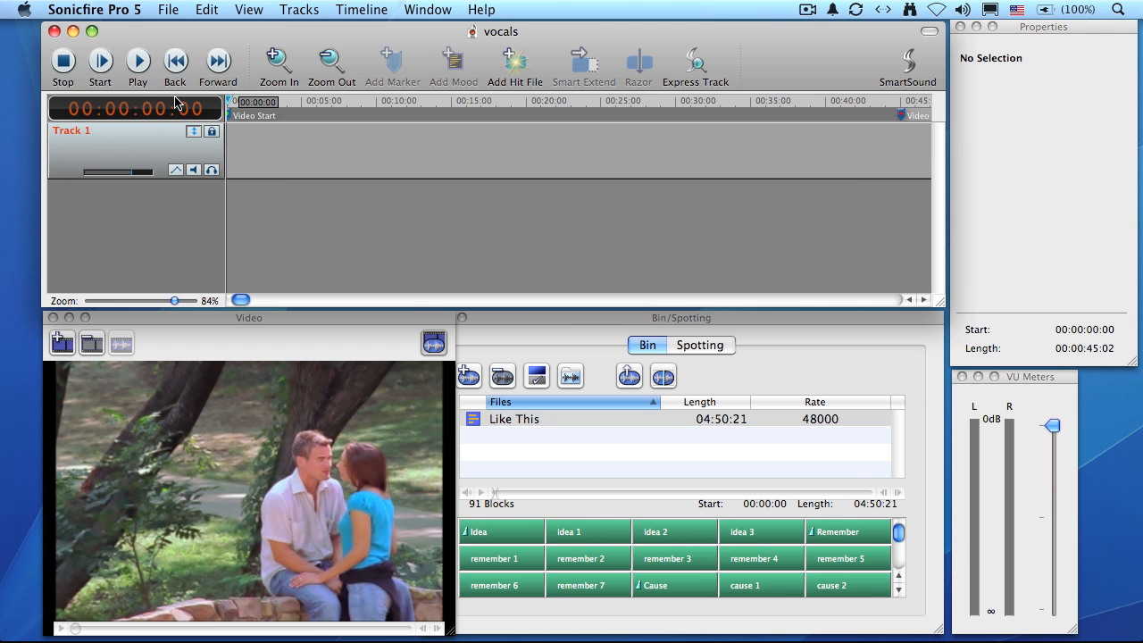
Step: Play through the 45-second montage video to review it before choosing music
left_click(137, 60)
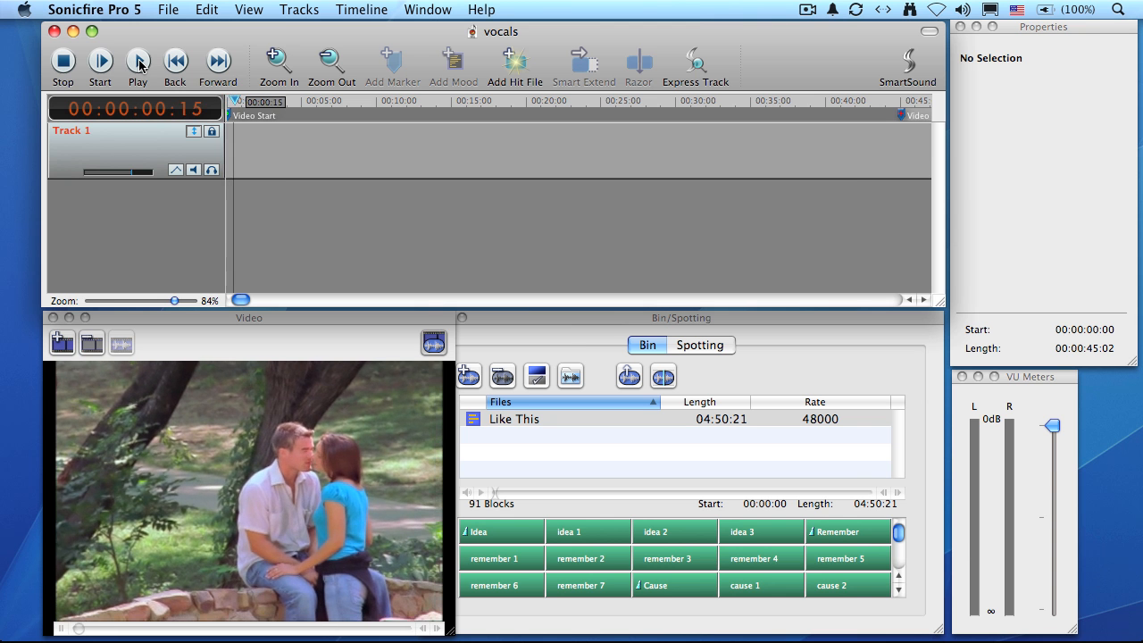
left_click(137, 66)
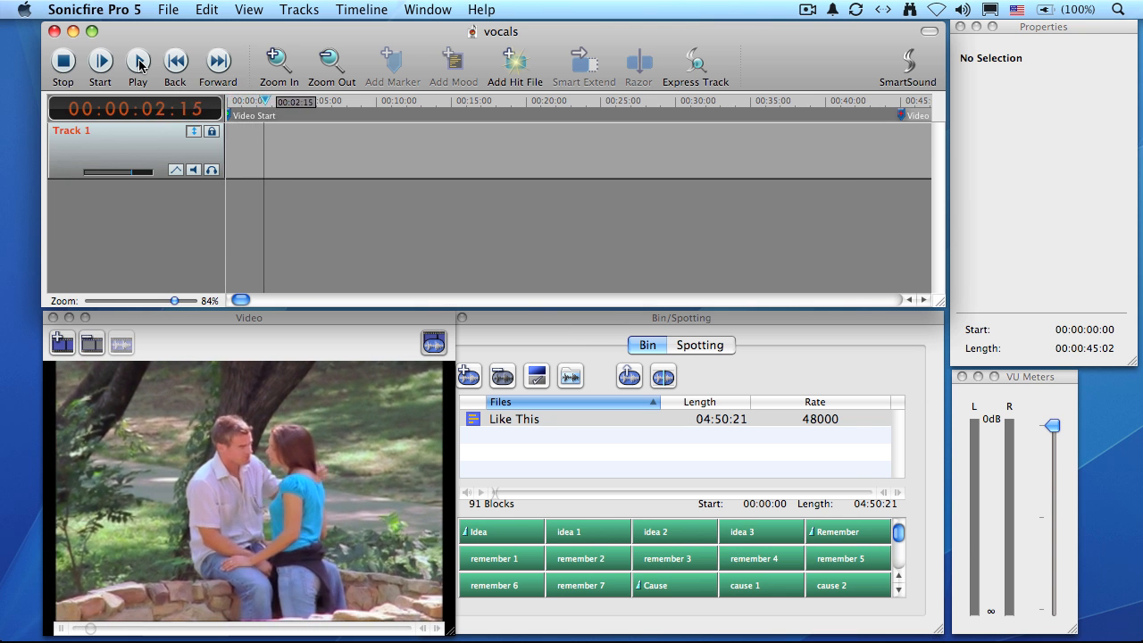
left_click(138, 66)
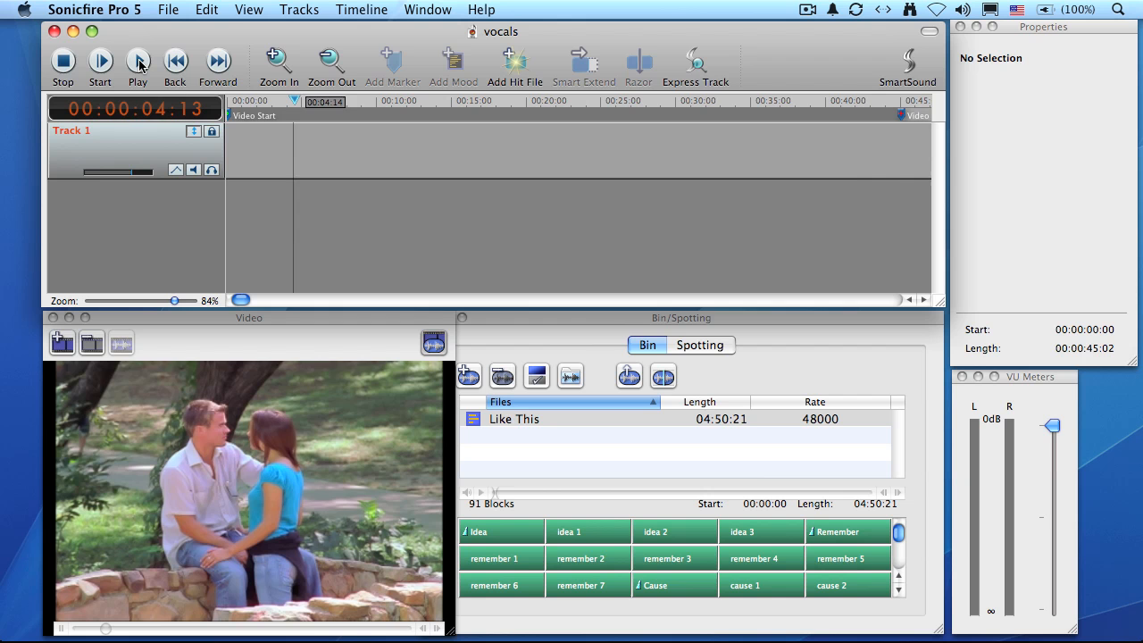
left_click(138, 66)
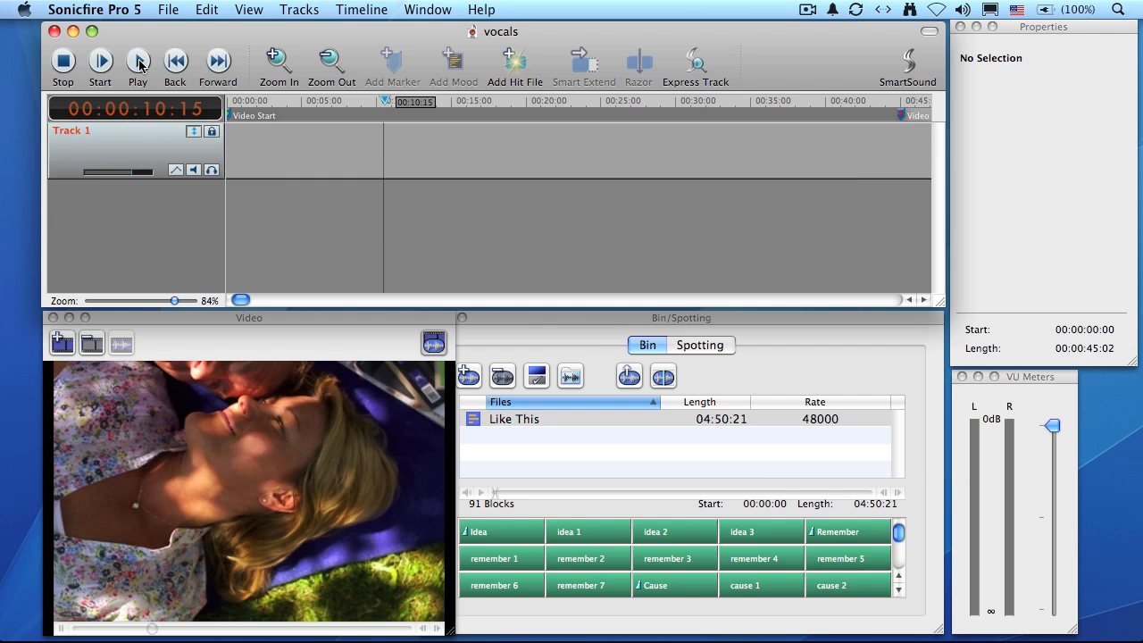
left_click(138, 64)
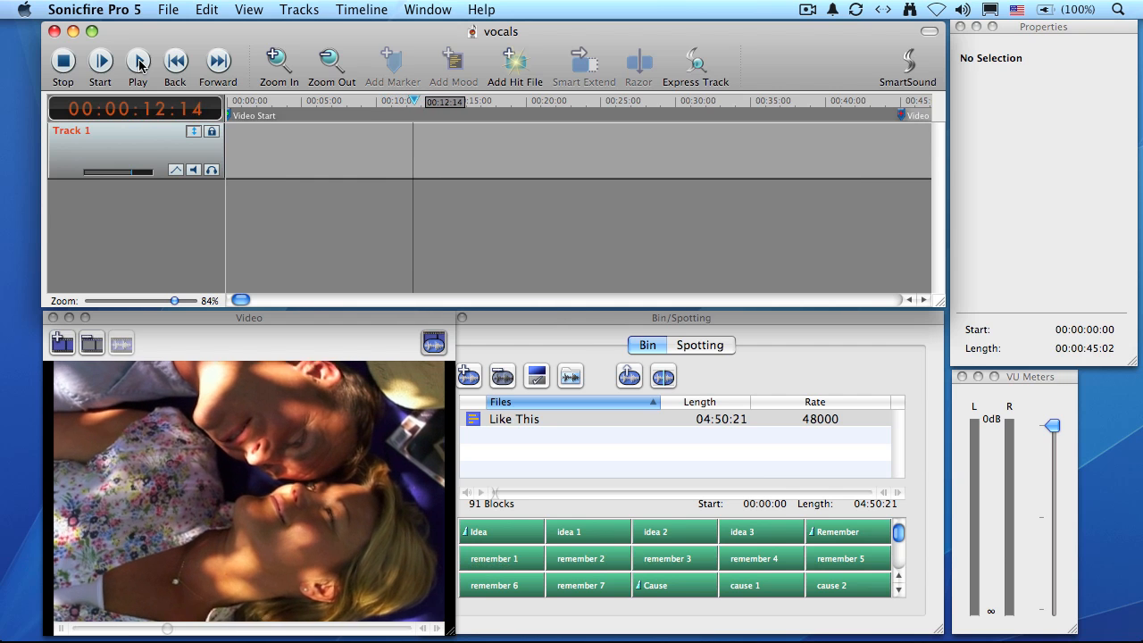
left_click(138, 64)
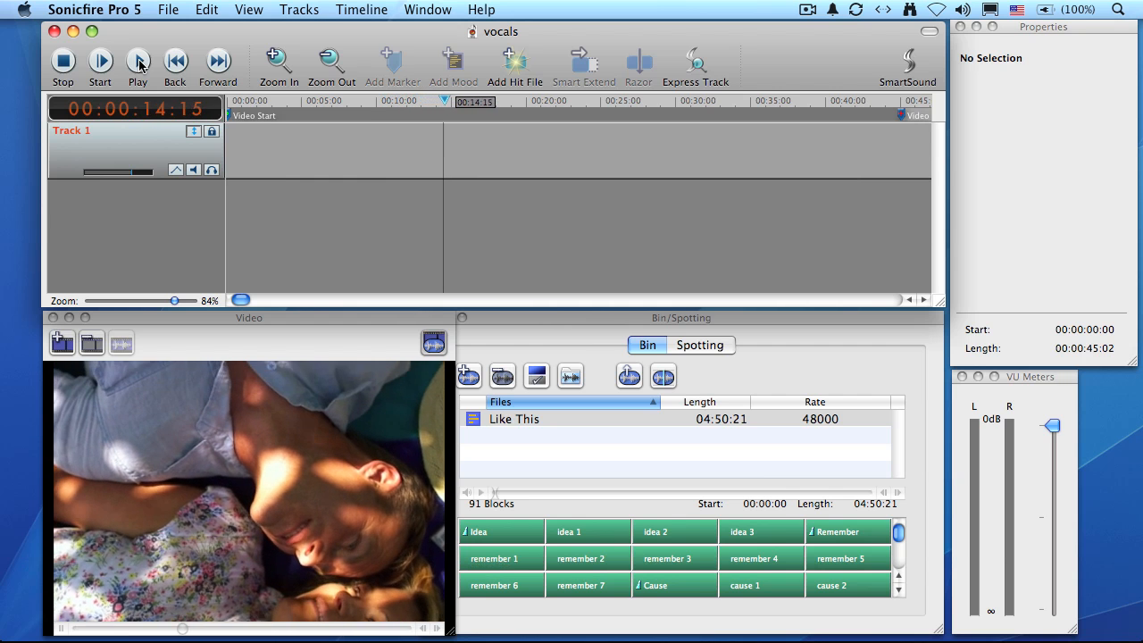
left_click(137, 60)
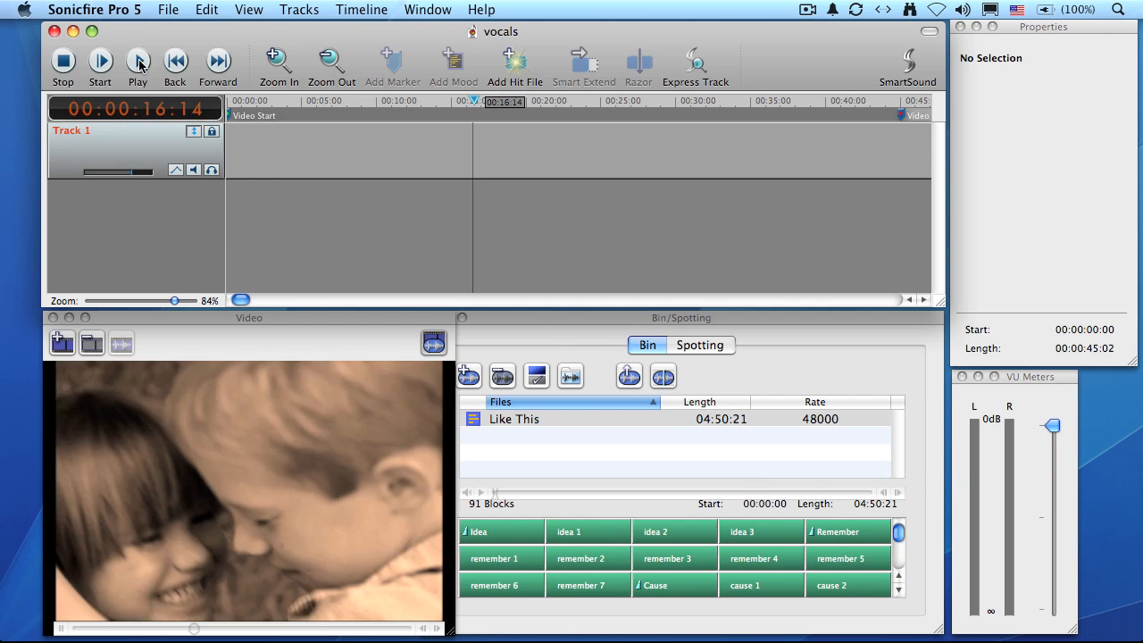
left_click(139, 61)
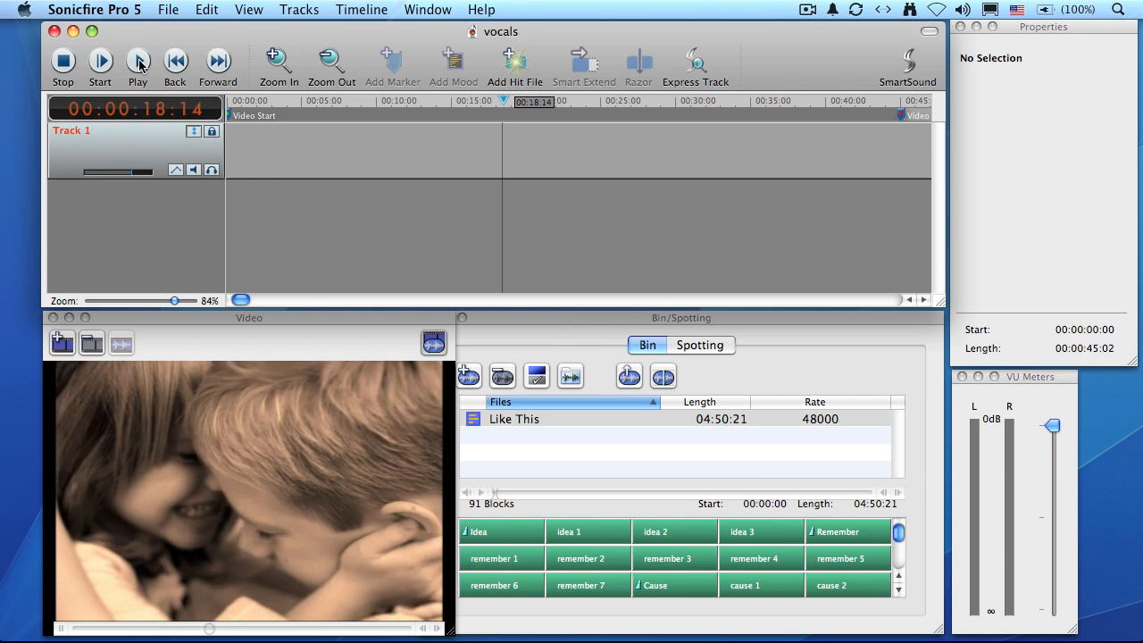
left_click(137, 57)
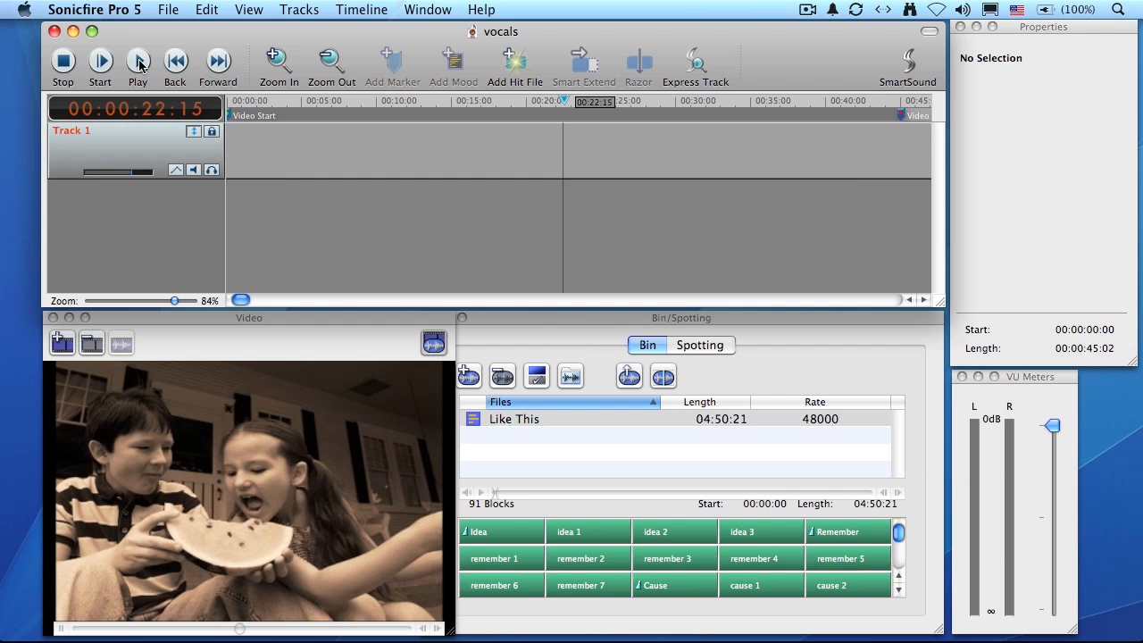
left_click(137, 58)
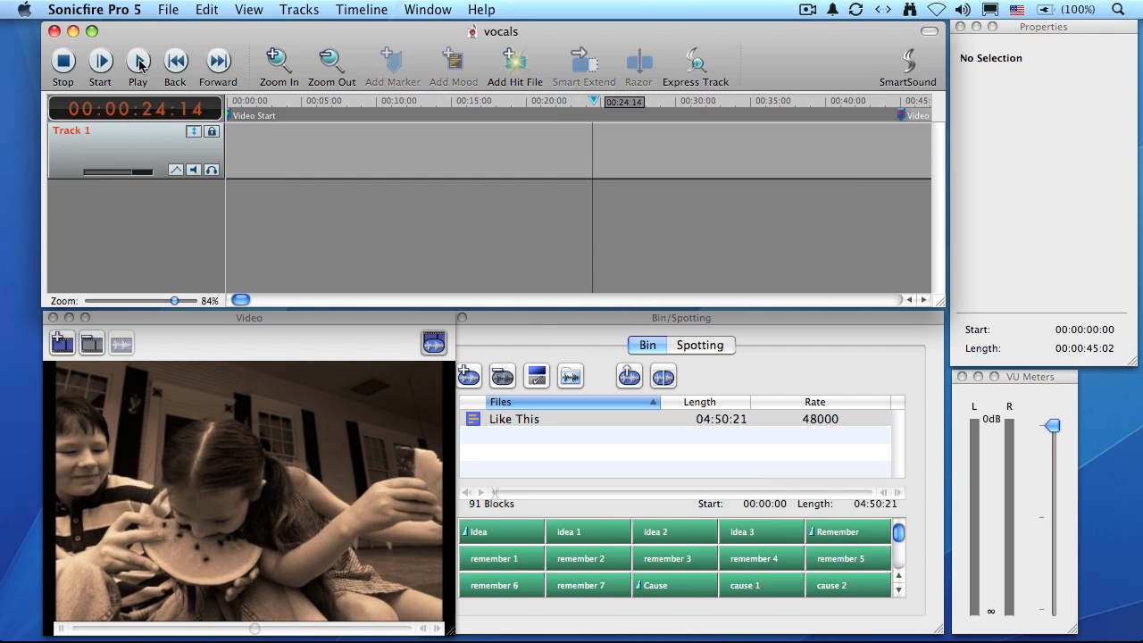
left_click(138, 58)
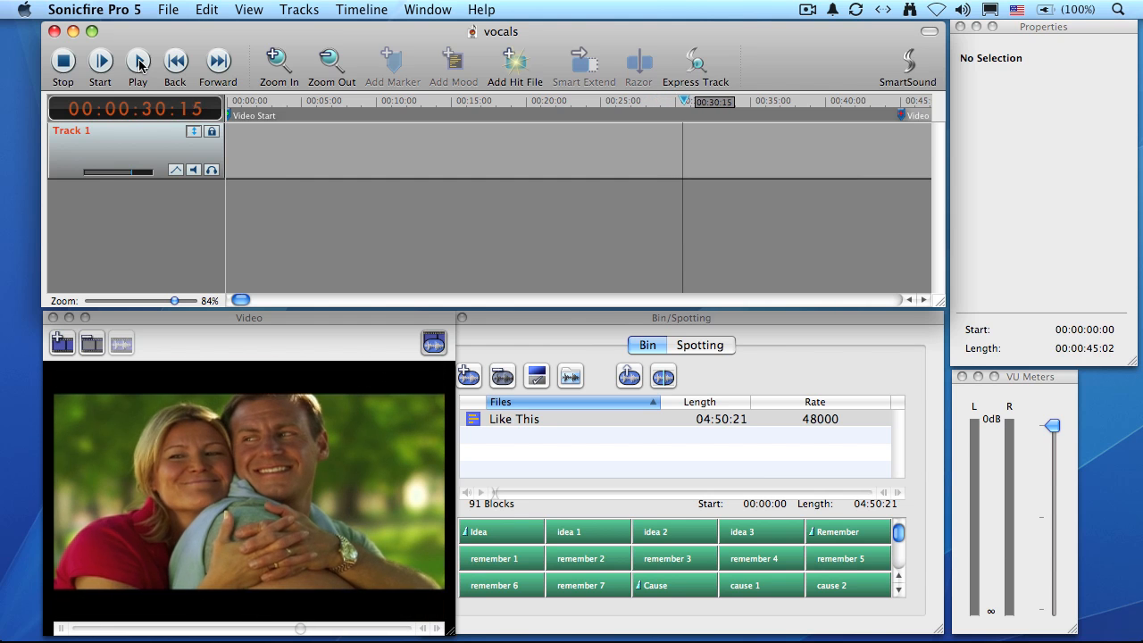
left_click(137, 57)
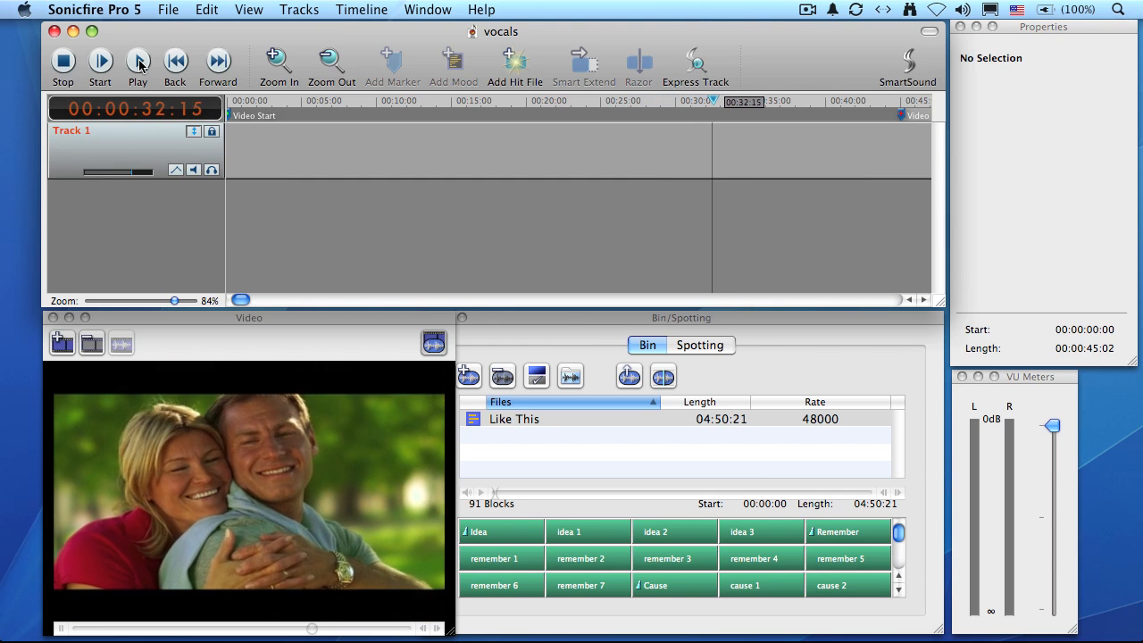
left_click(137, 57)
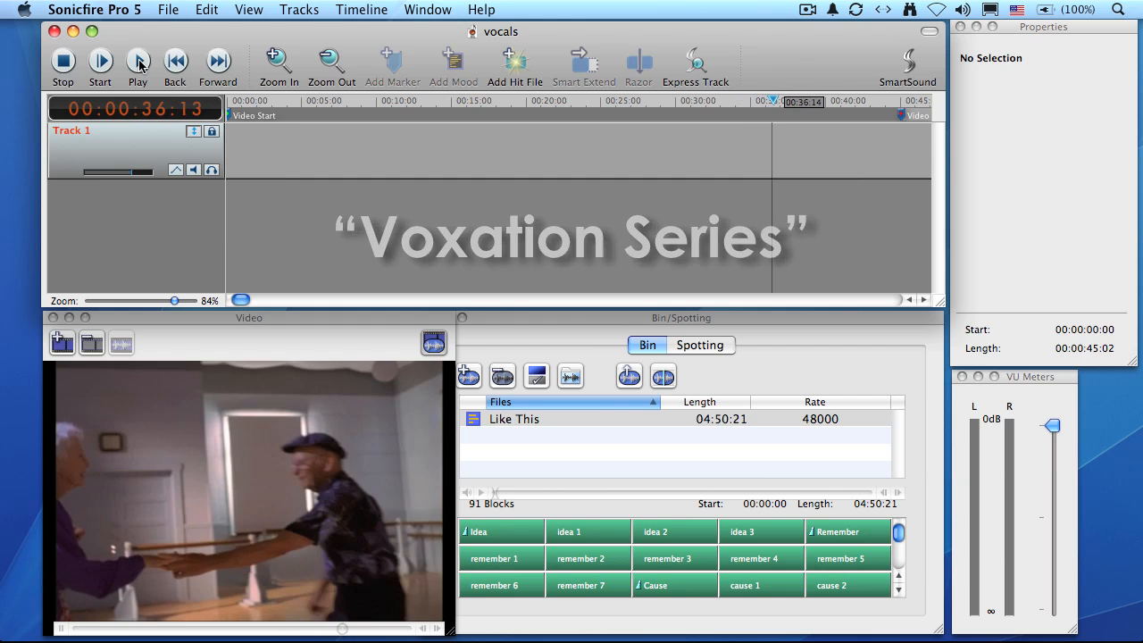
left_click(137, 57)
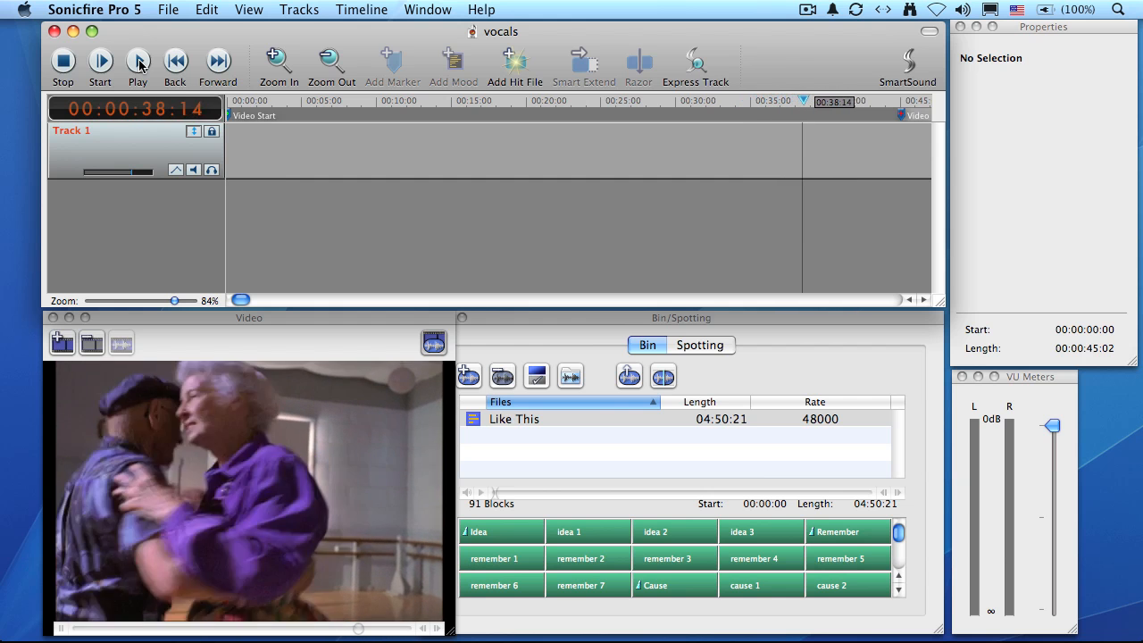
left_click(138, 57)
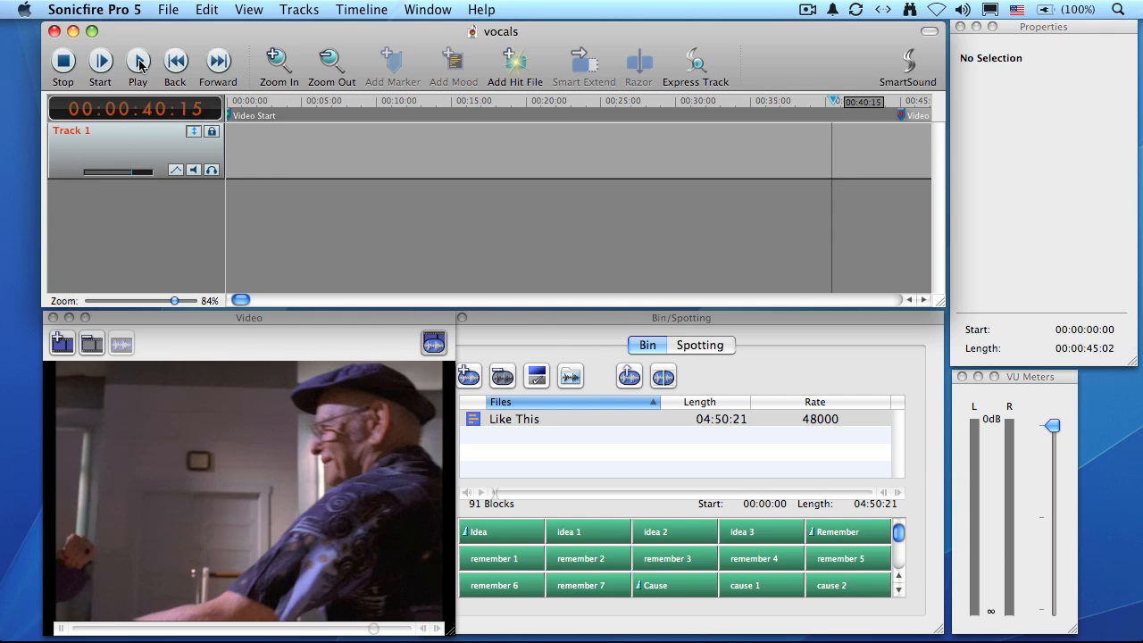
left_click(138, 57)
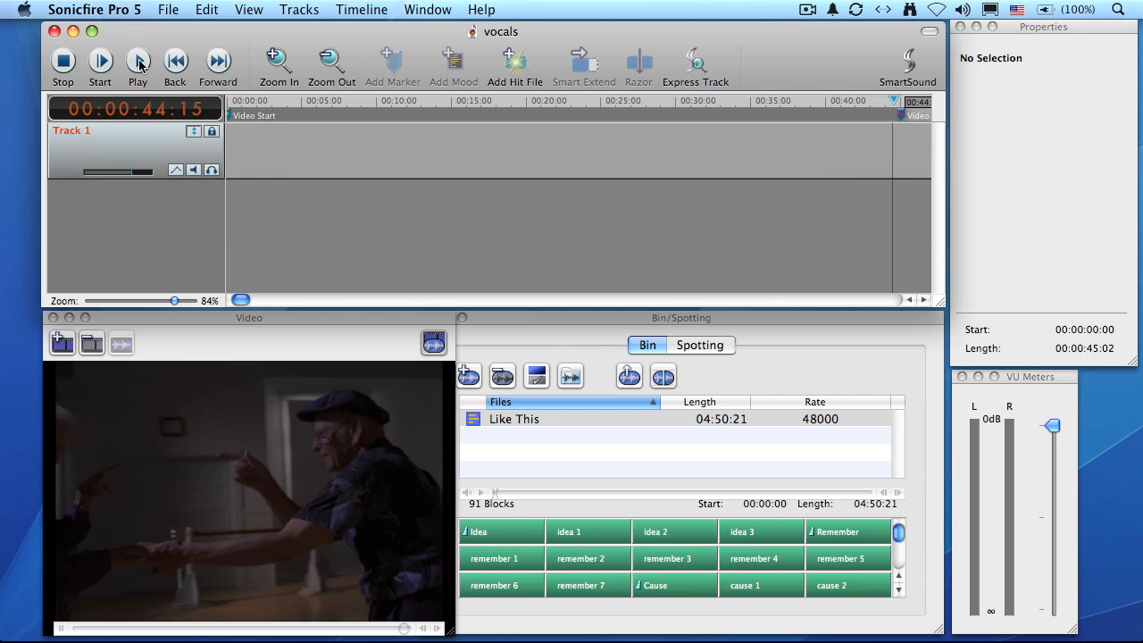
left_click(137, 57)
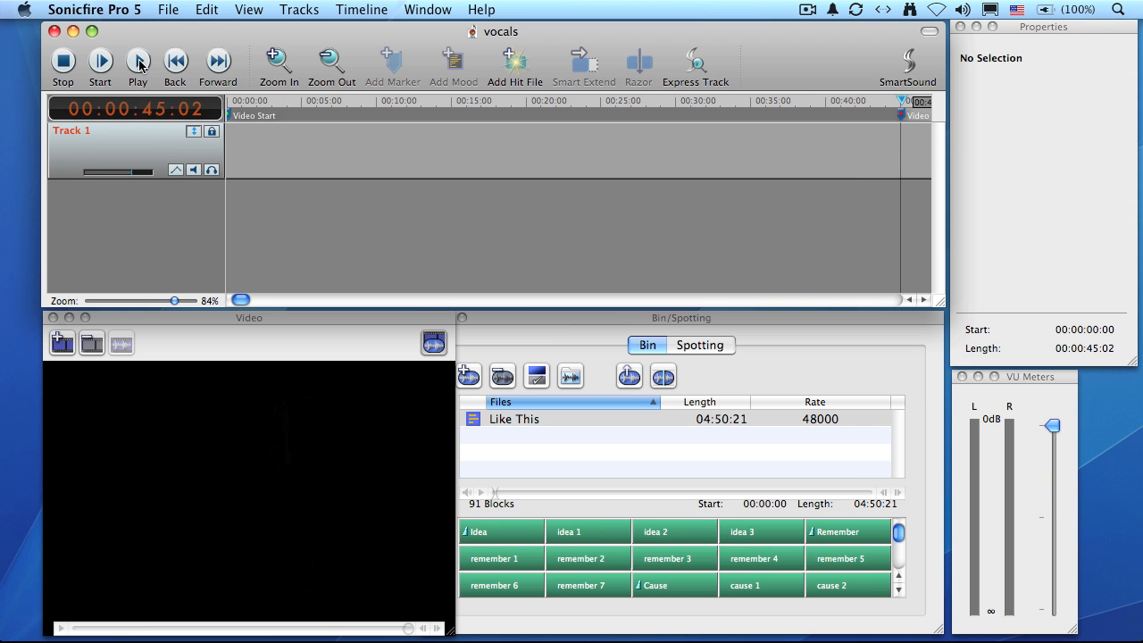
mouse_move(232, 335)
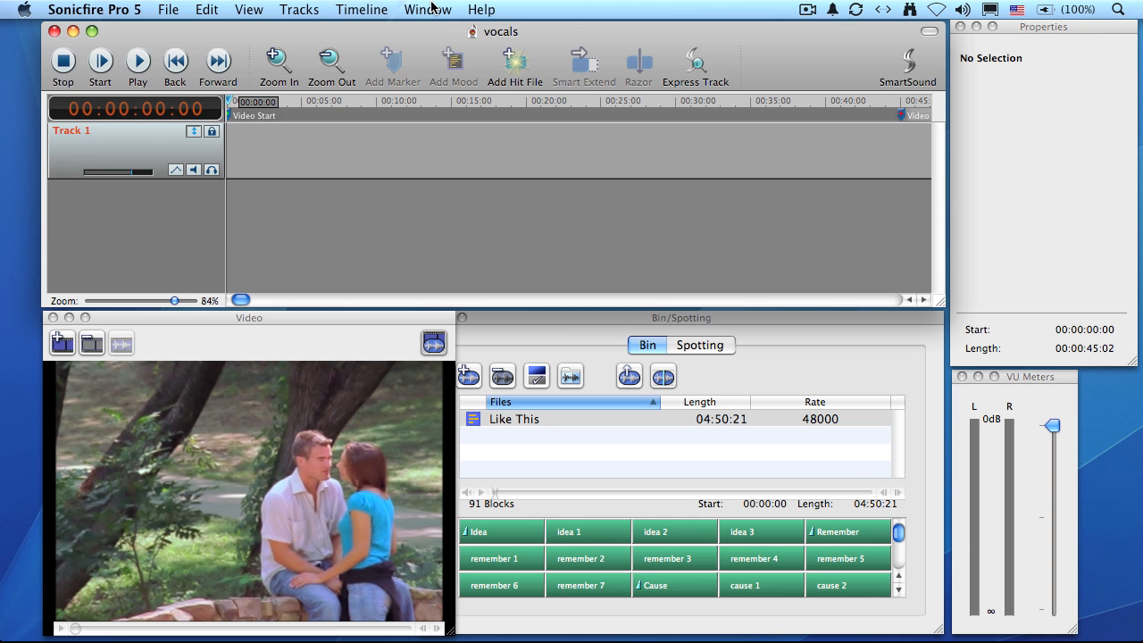
Step: Bring up the Express Track music library and filter its titles by 'Lyrics'
left_click(428, 11)
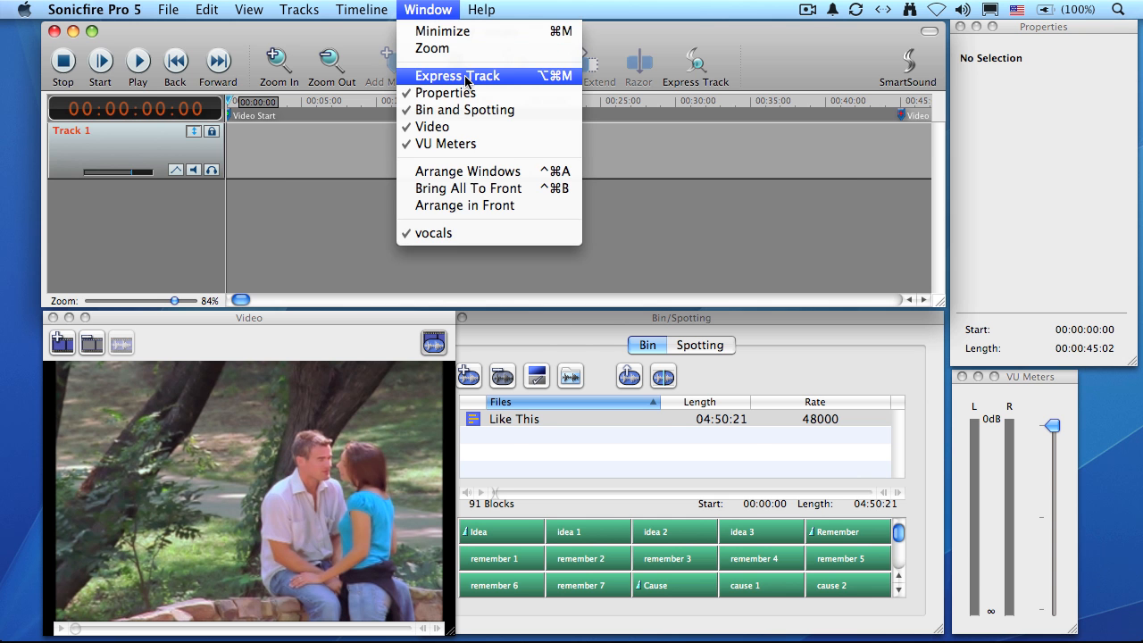
left_click(457, 75)
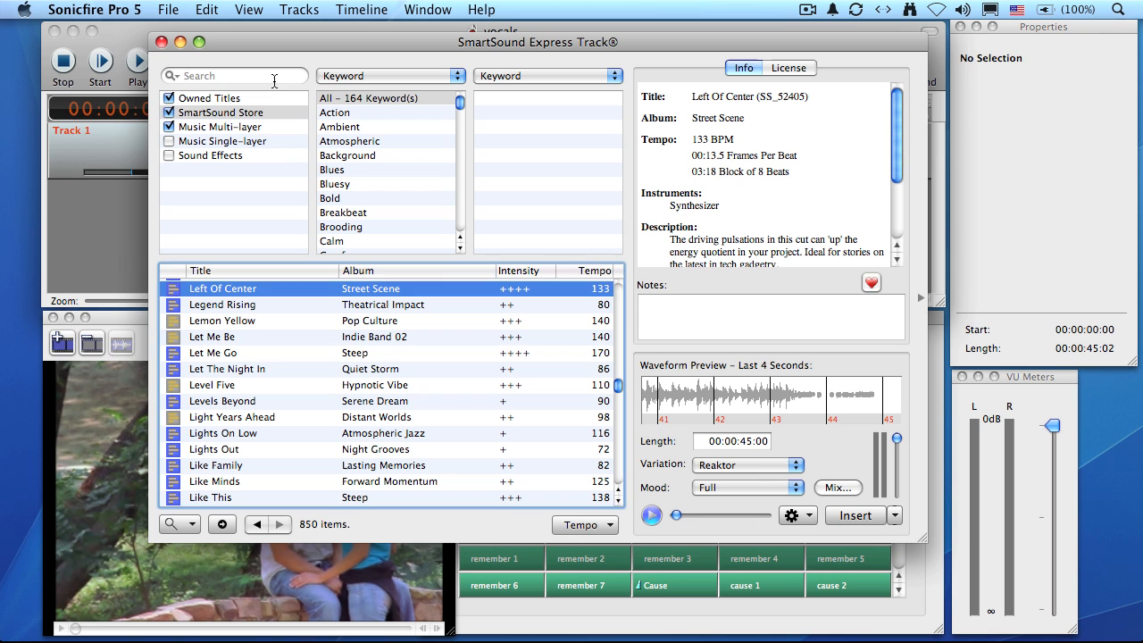
left_click(234, 75)
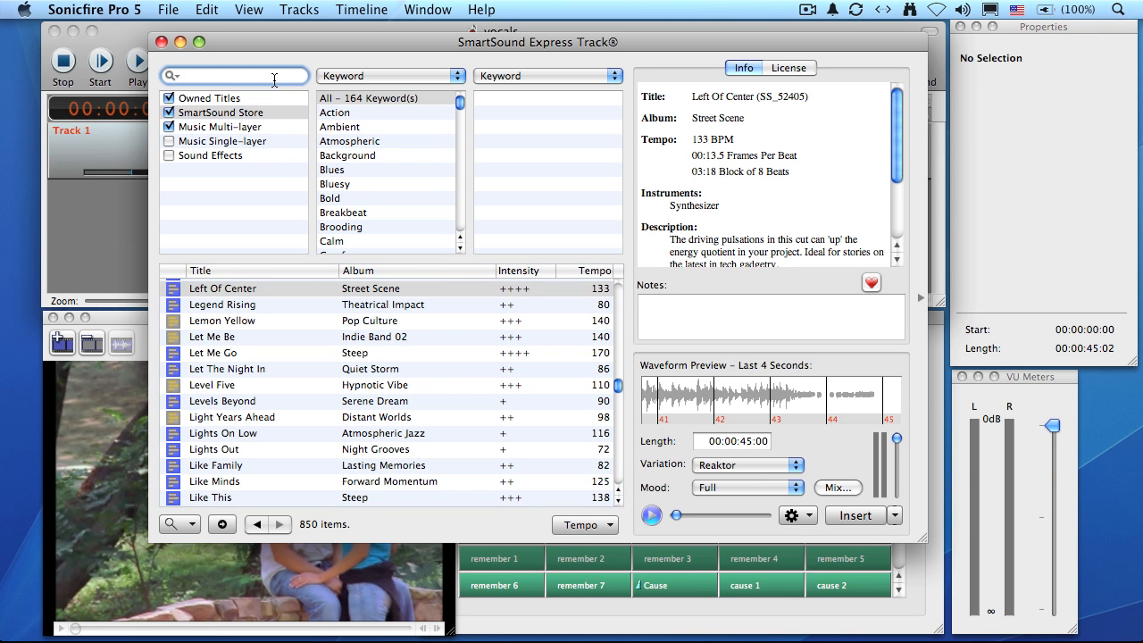
left_click(234, 75)
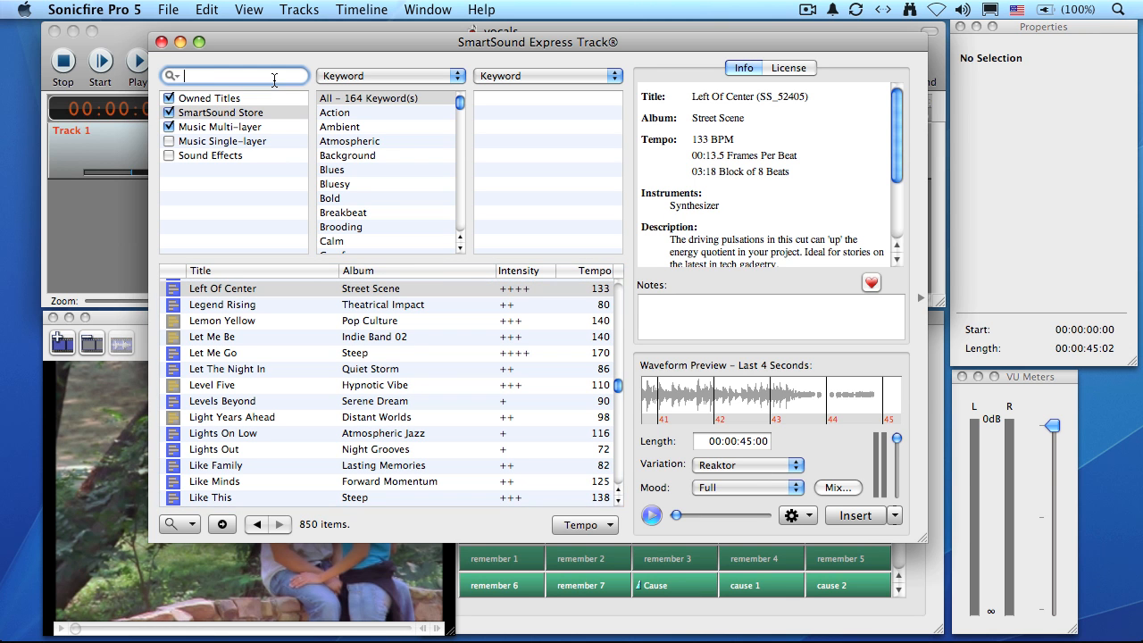
type("Lyrics")
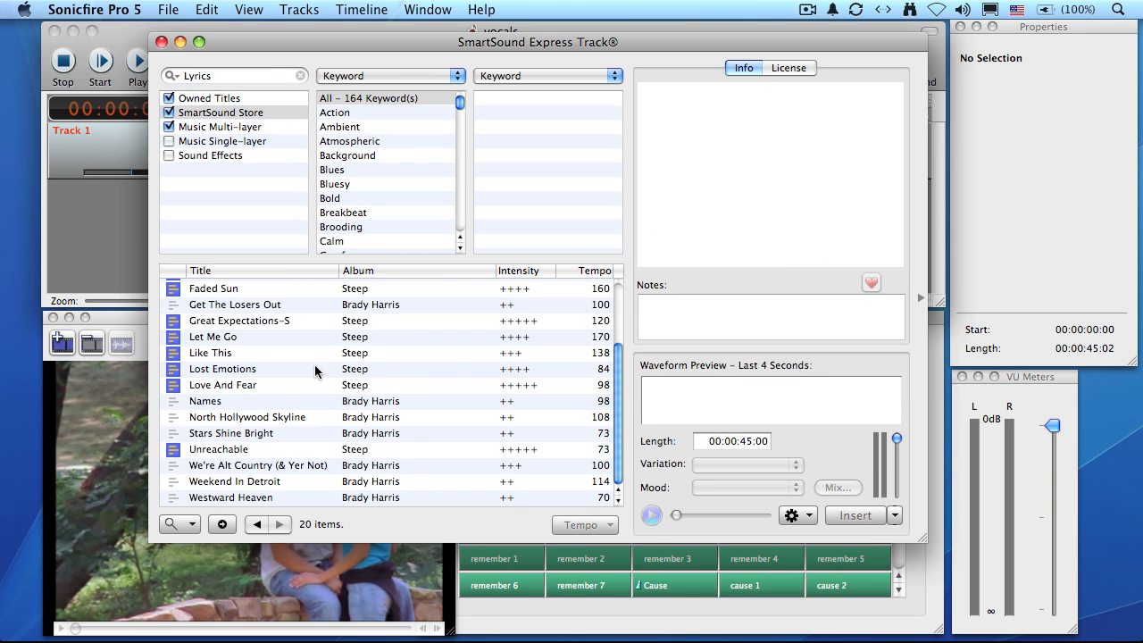
mouse_move(355, 335)
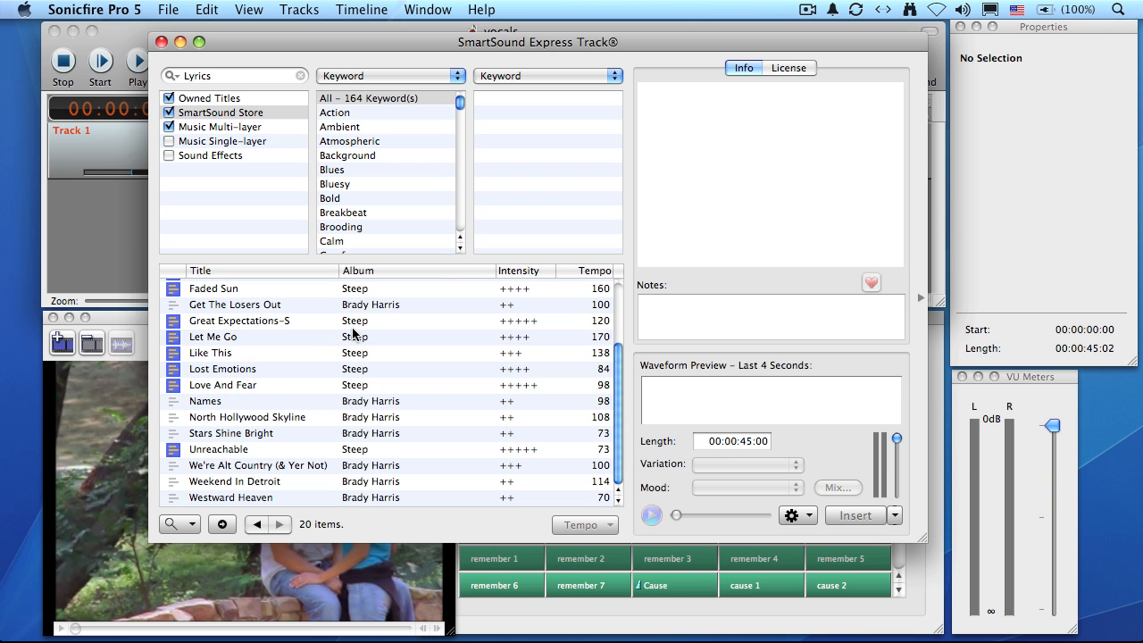
left_click(299, 75)
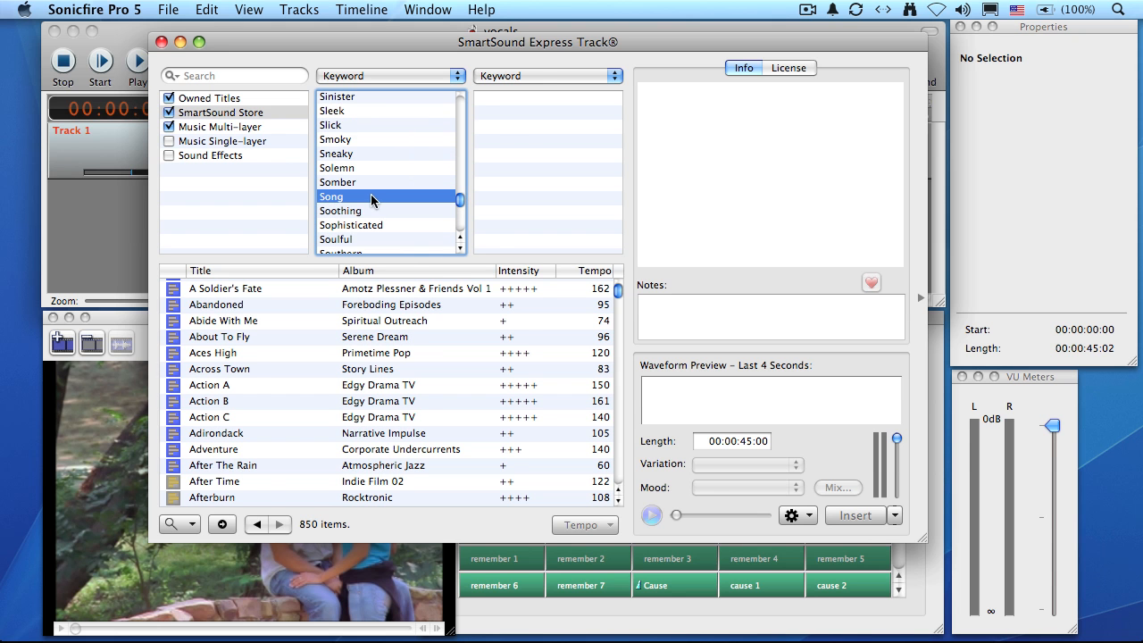
Step: Apply the Song keyword filter, narrowing the library to 20 vocal titles
left_click(332, 195)
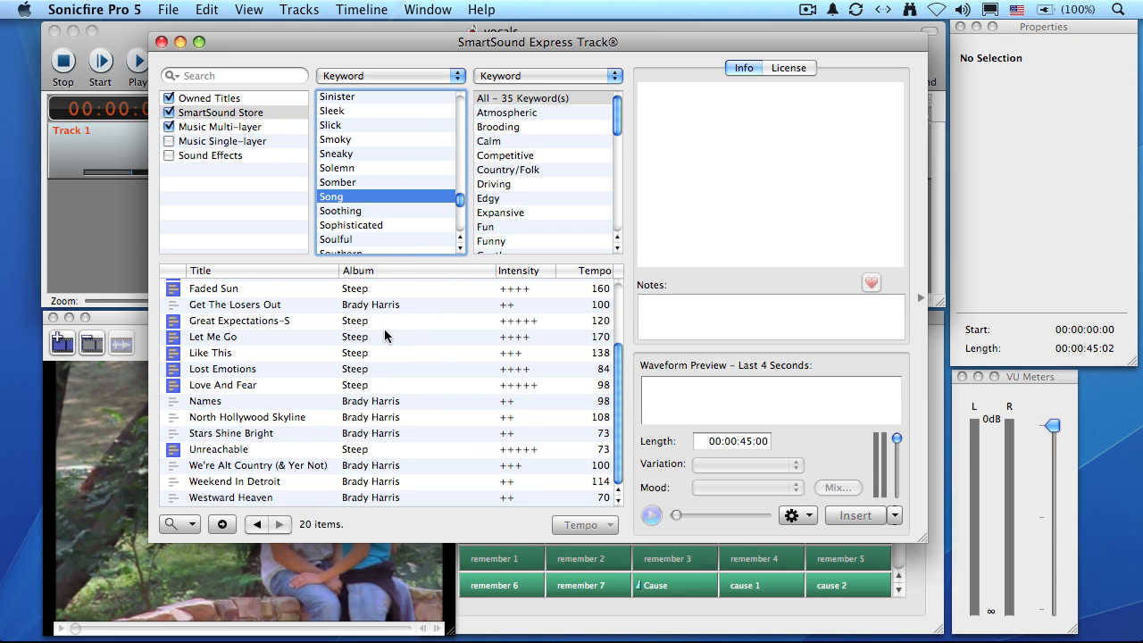
scroll("up", 3)
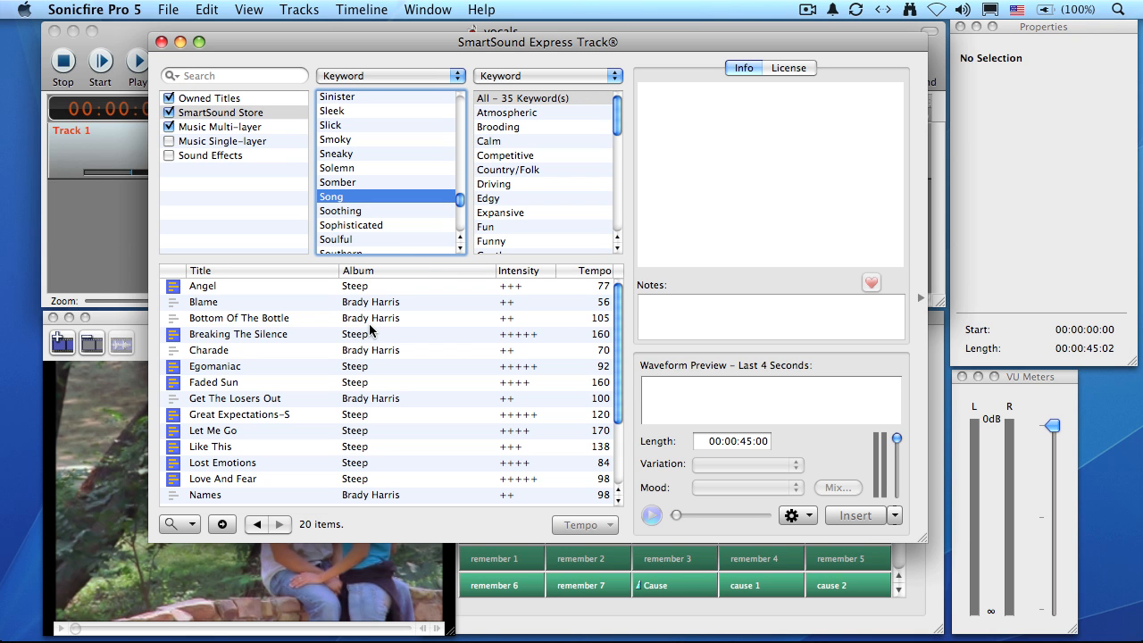
mouse_move(184, 322)
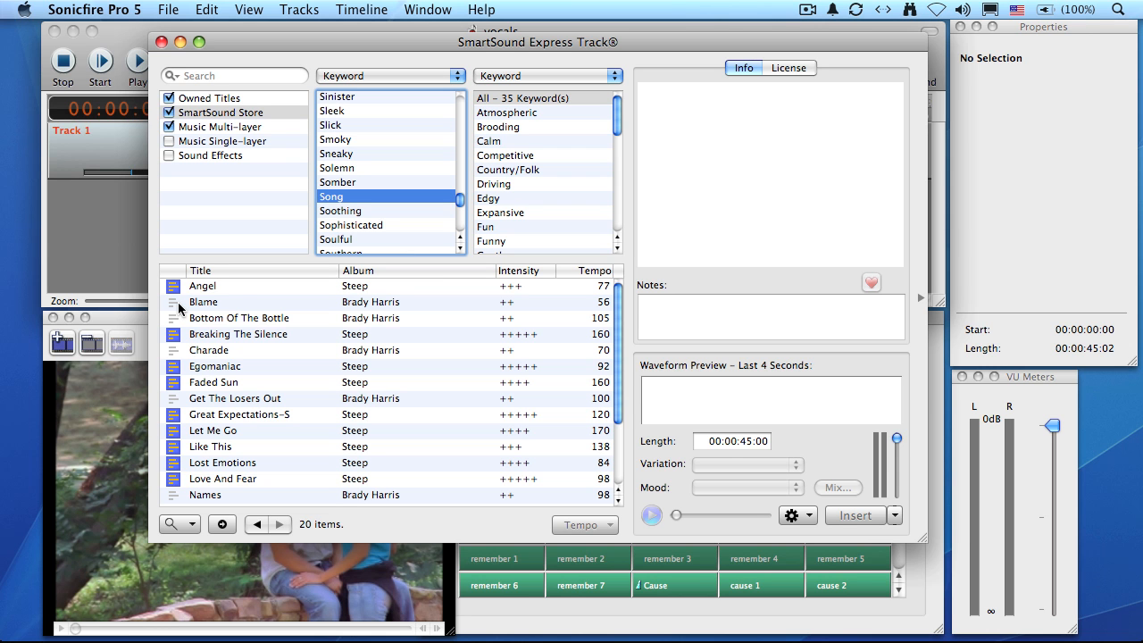
Step: Preview Angel and Blame in turn, then show Bottom Of The Bottle's details
left_click(204, 286)
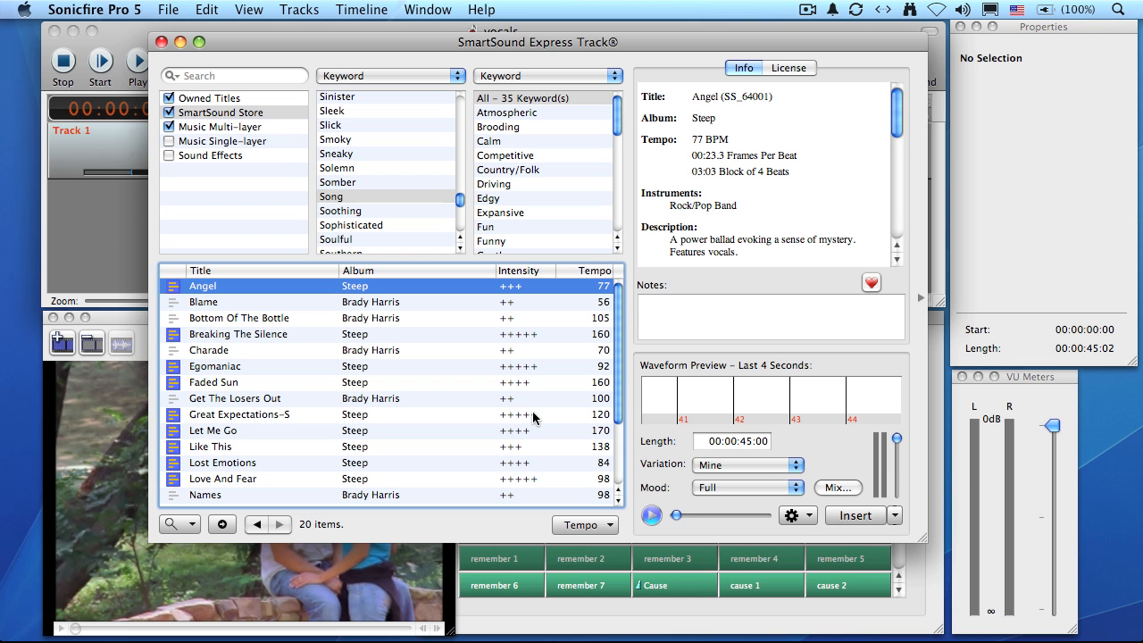
left_click(651, 514)
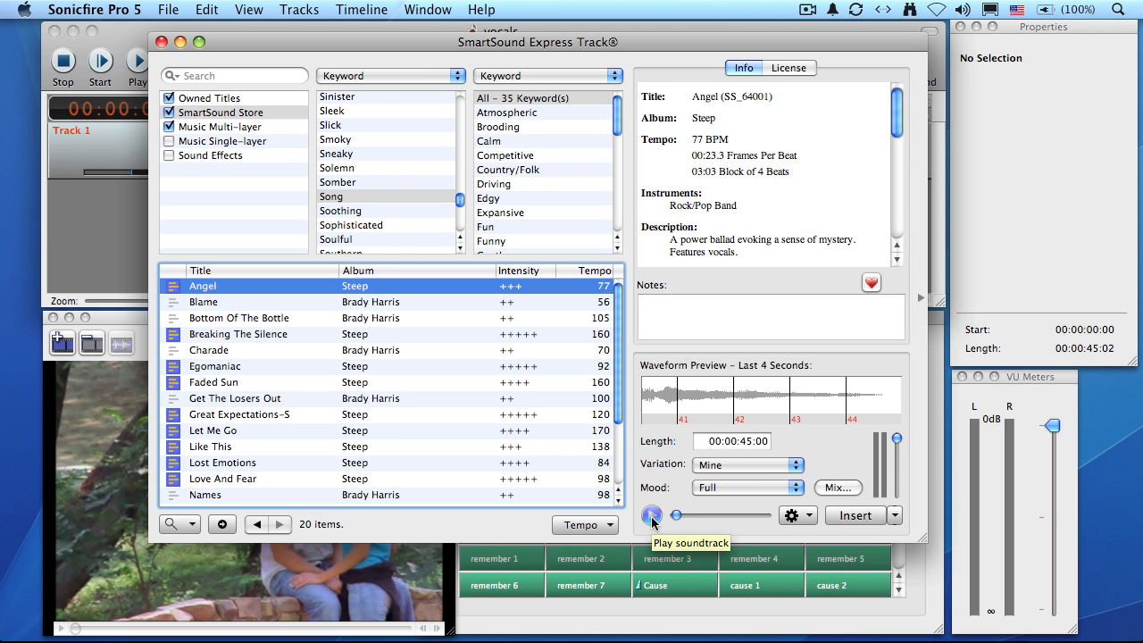
left_click(650, 514)
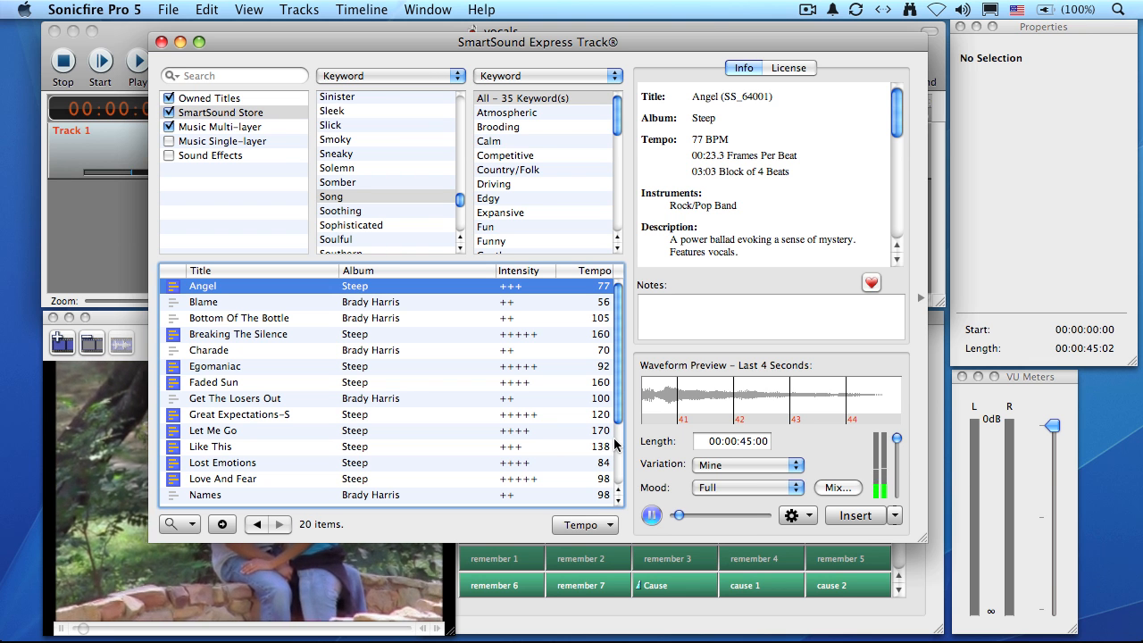
left_click(650, 514)
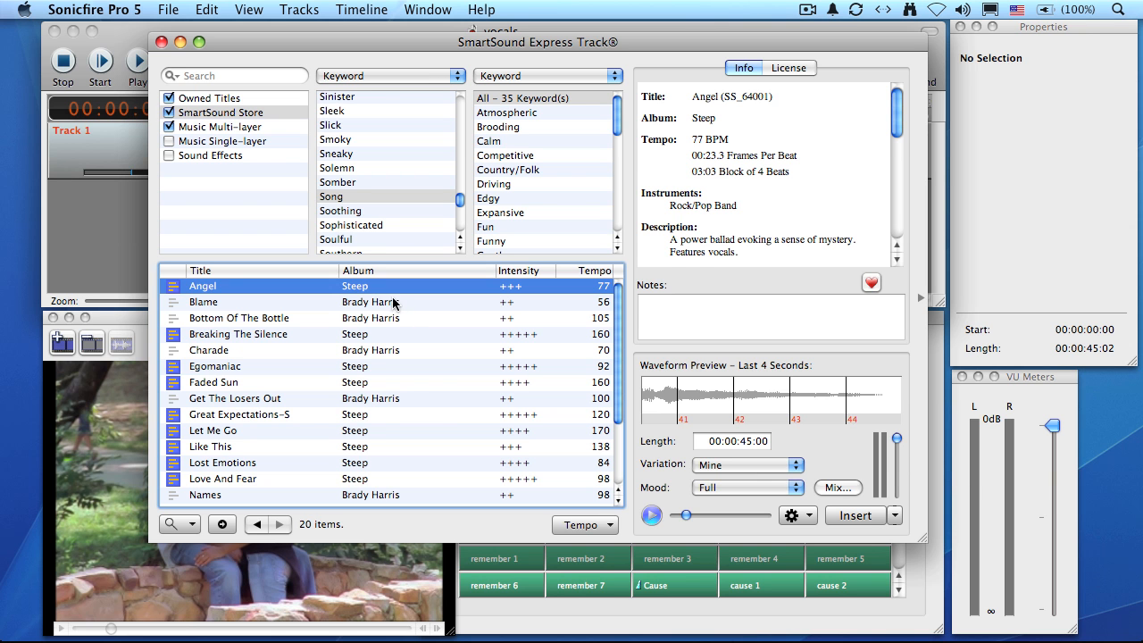
left_click(204, 302)
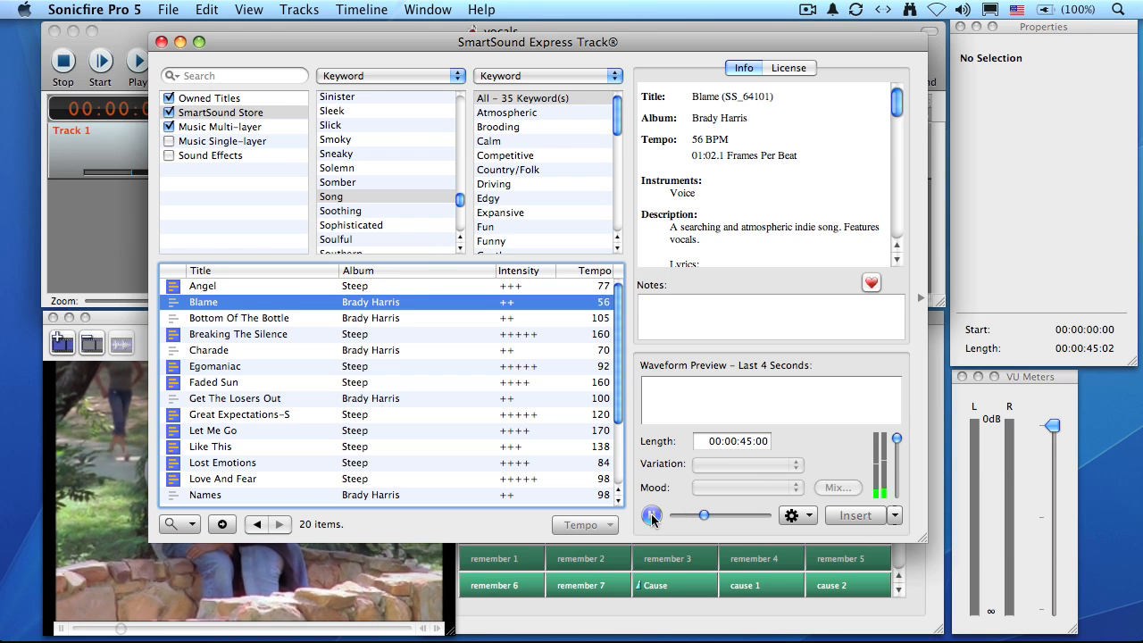
left_click(239, 317)
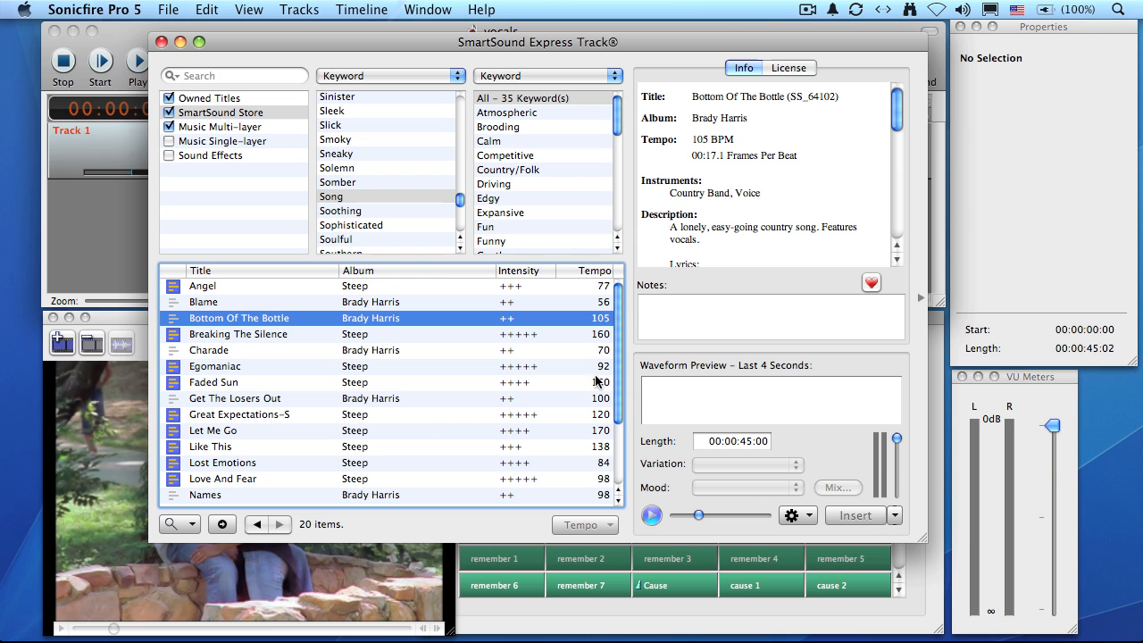
mouse_move(337, 482)
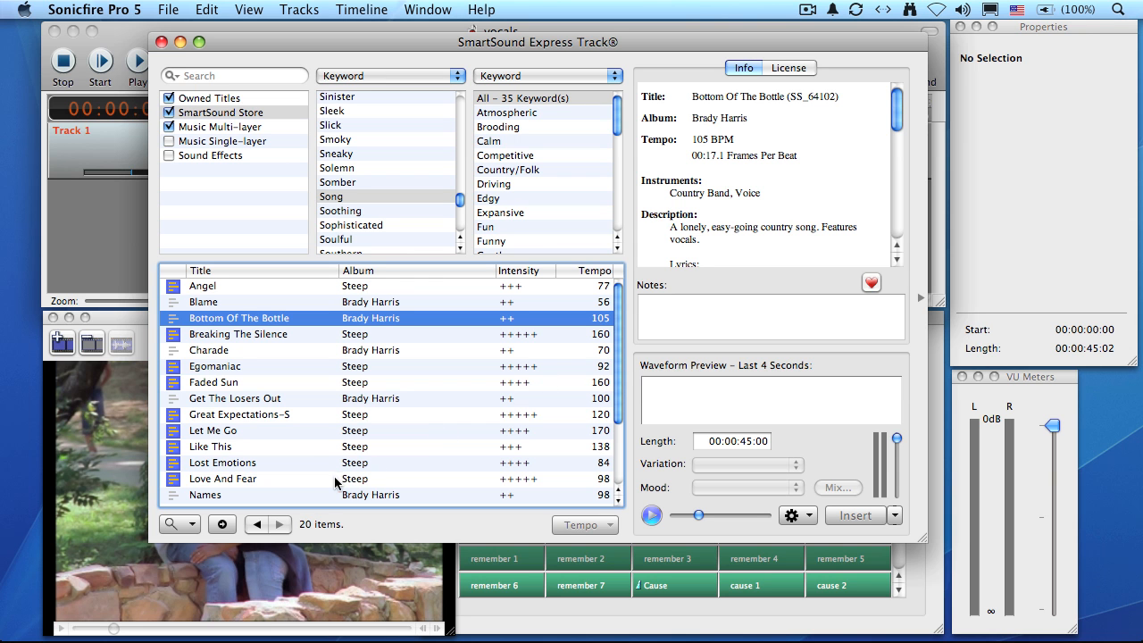
mouse_move(310, 450)
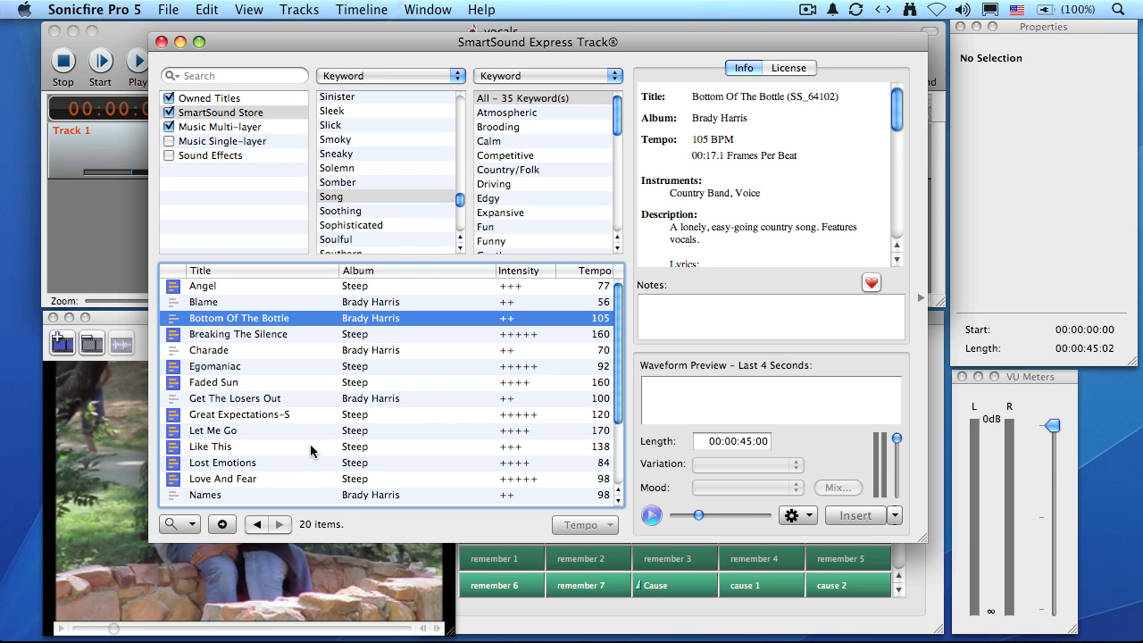
Step: Select Like This and preview it playing against the video
left_click(210, 447)
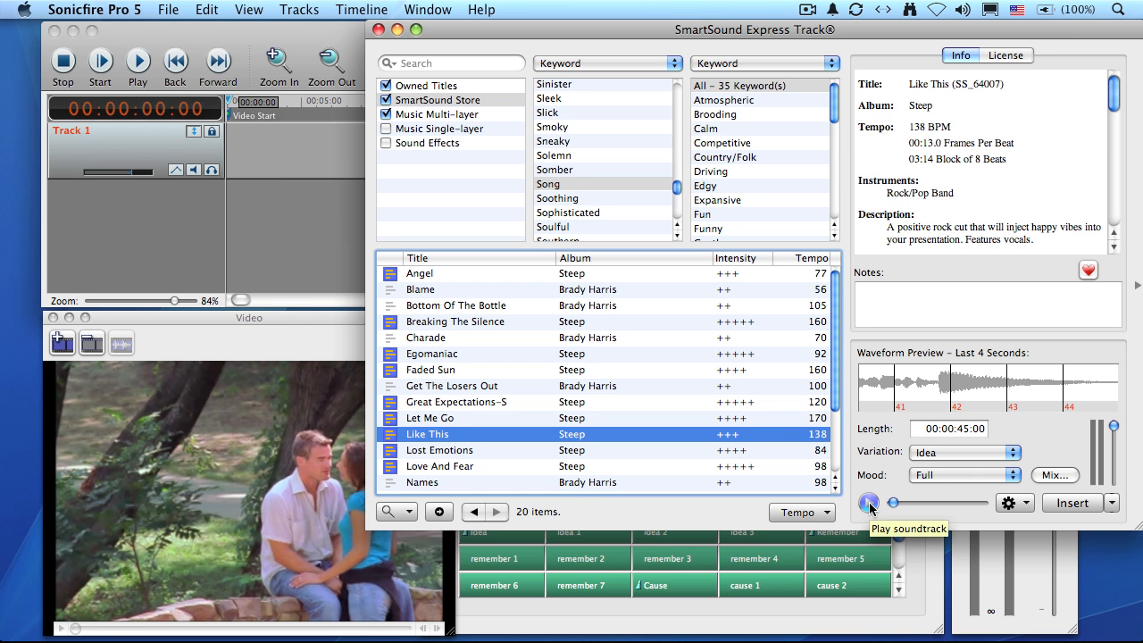
left_click(868, 503)
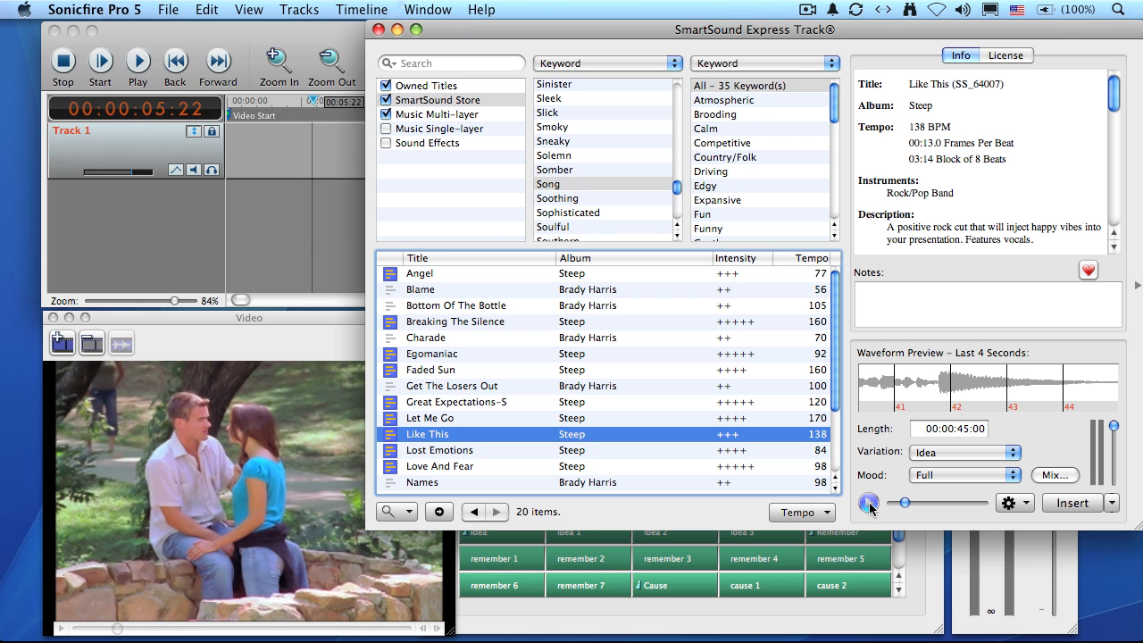
Step: Switch Like This to its Feel it variation and preview it
left_click(963, 452)
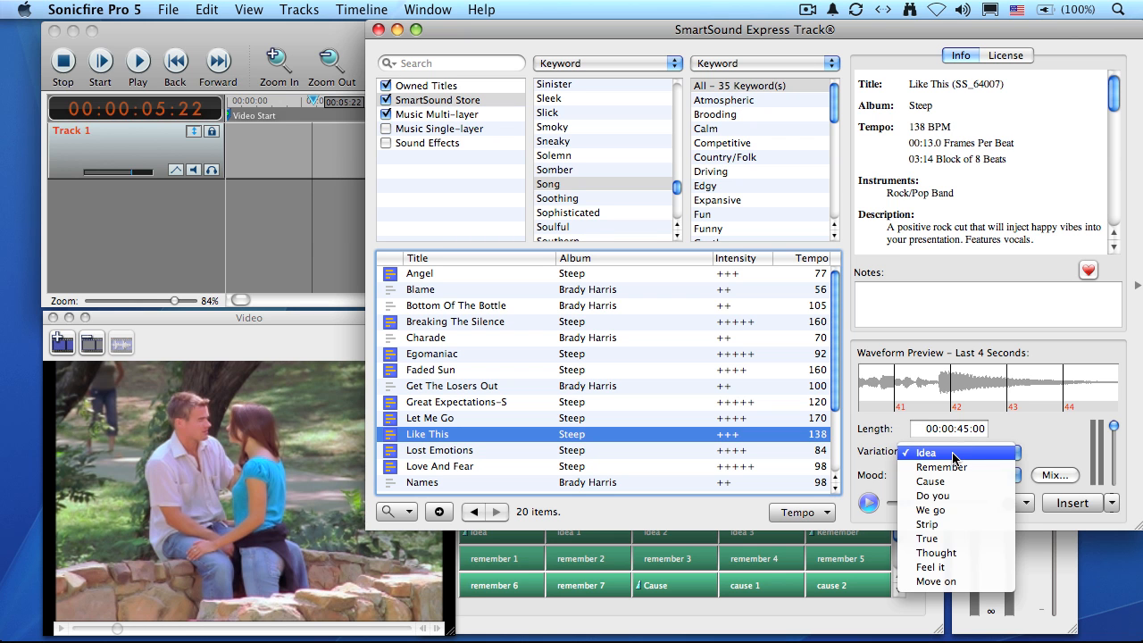
mouse_move(930, 568)
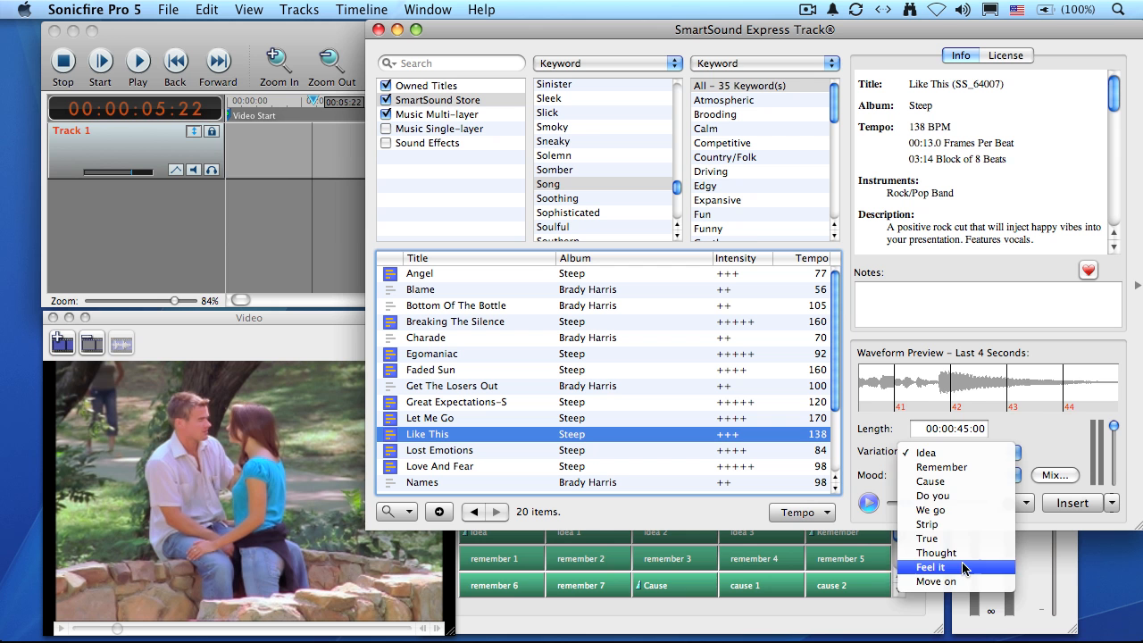
left_click(930, 568)
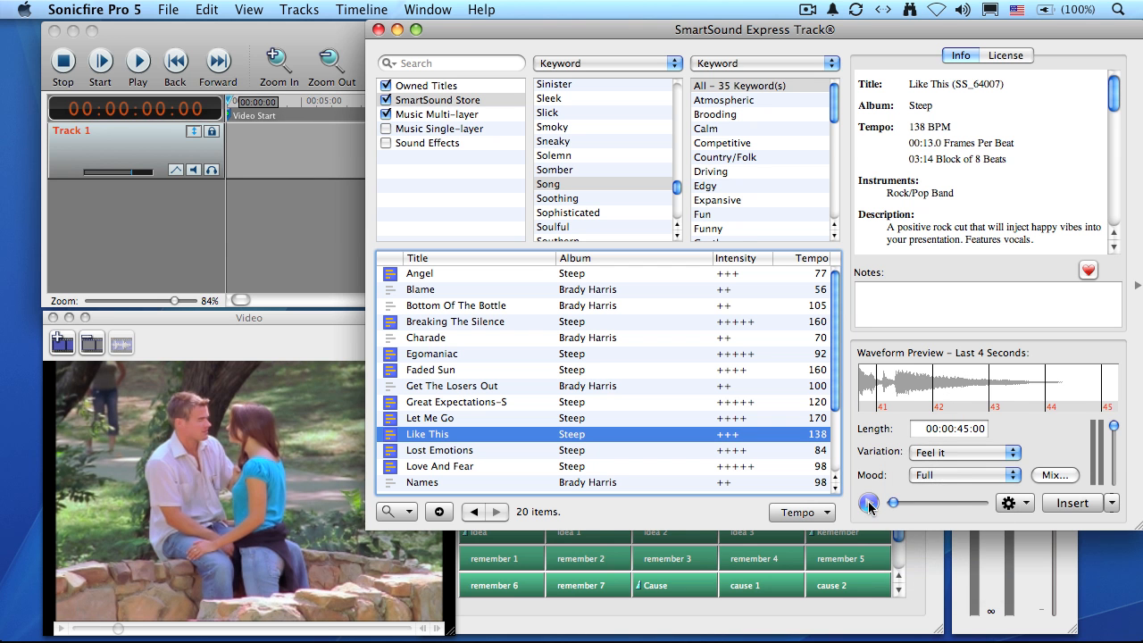
left_click(135, 61)
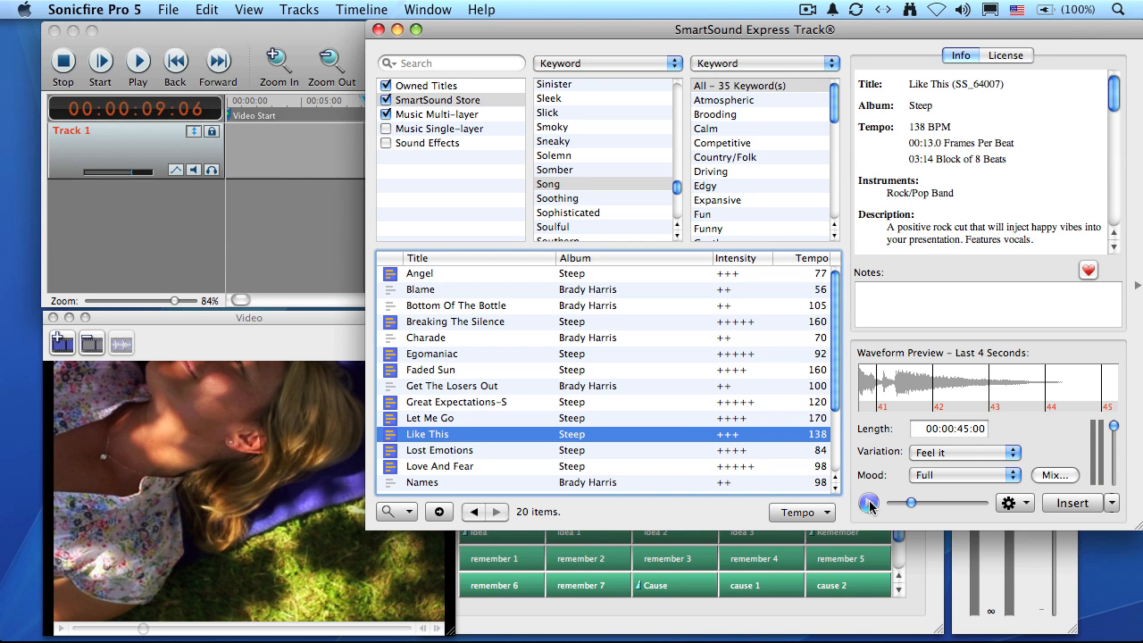
left_click(868, 502)
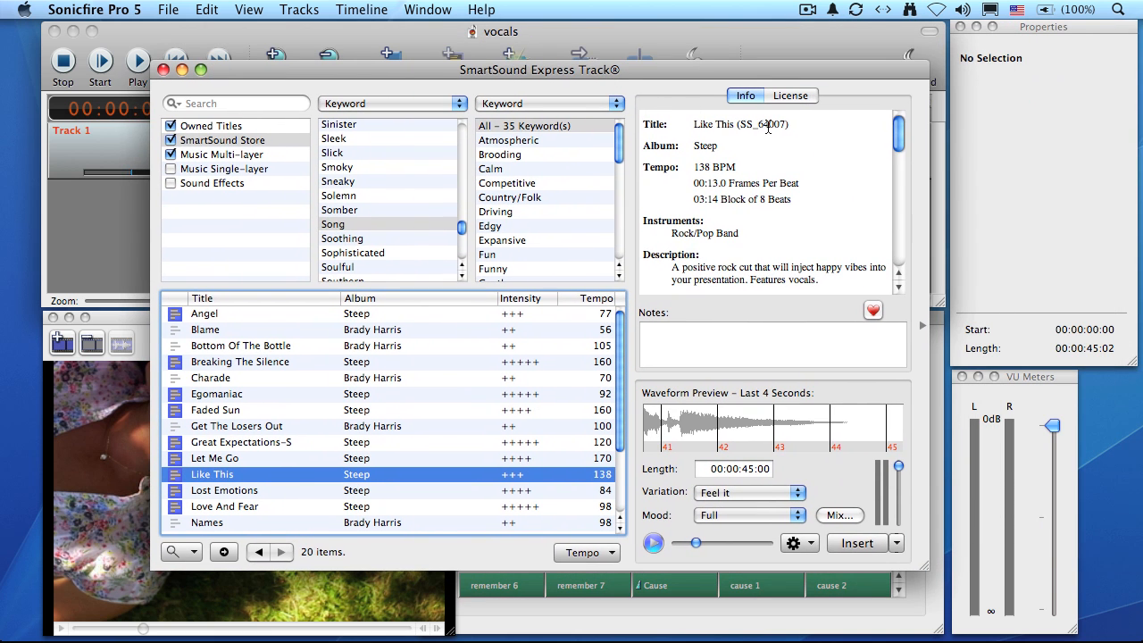
mouse_move(820, 143)
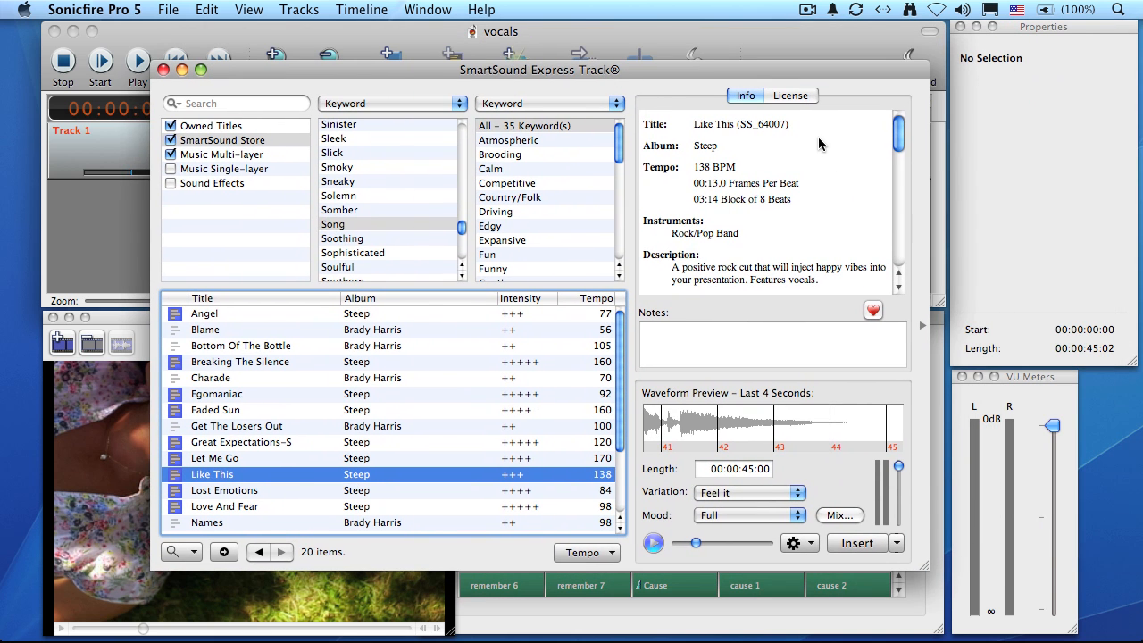
mouse_move(721, 150)
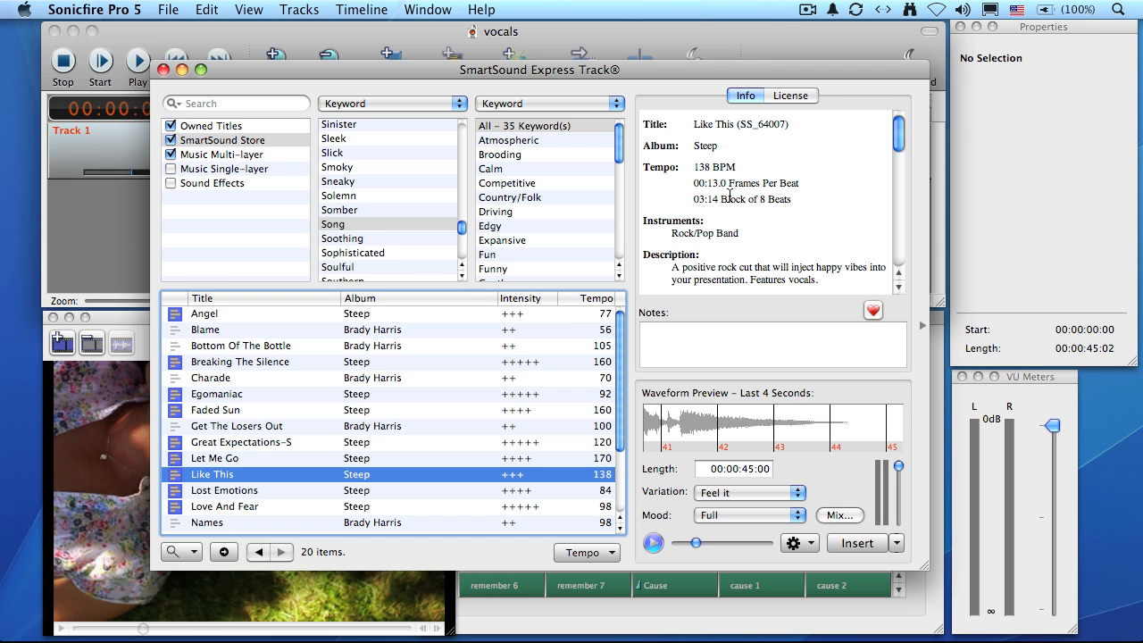
mouse_move(741, 204)
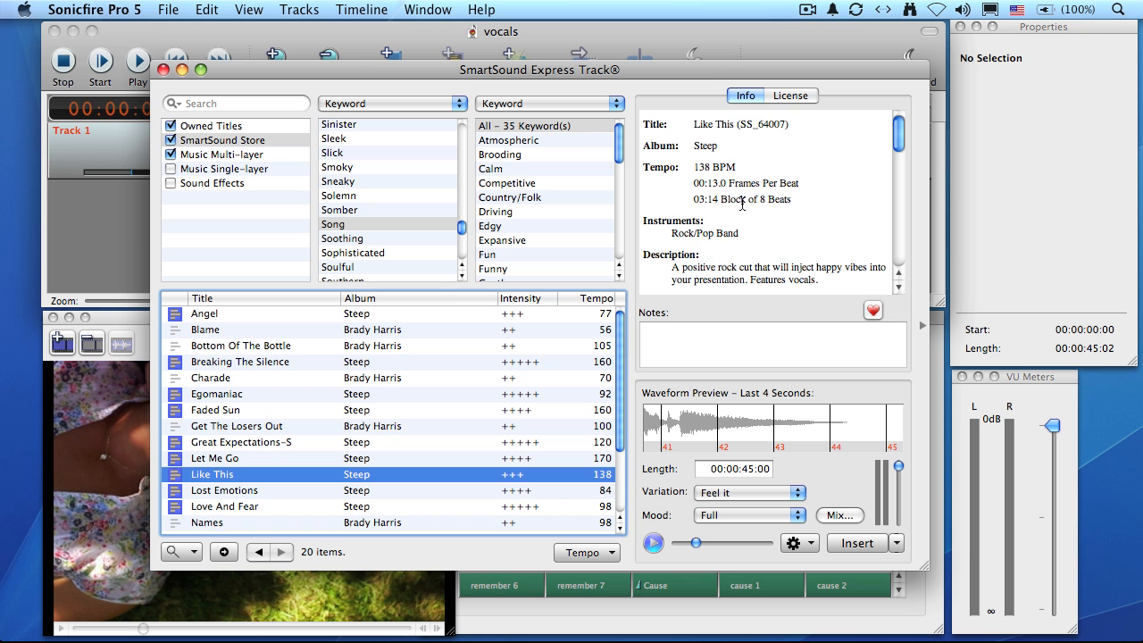
Step: Scroll through the lyrics in the Info pane, then add Like This to the timeline
scroll("down", 3)
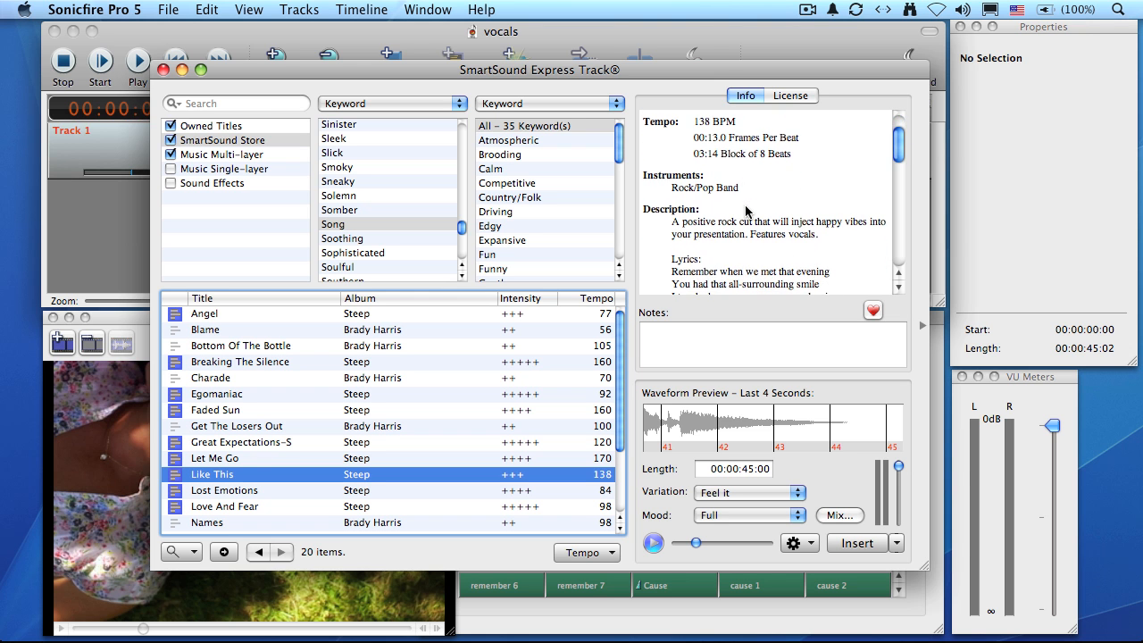
scroll("down", 3)
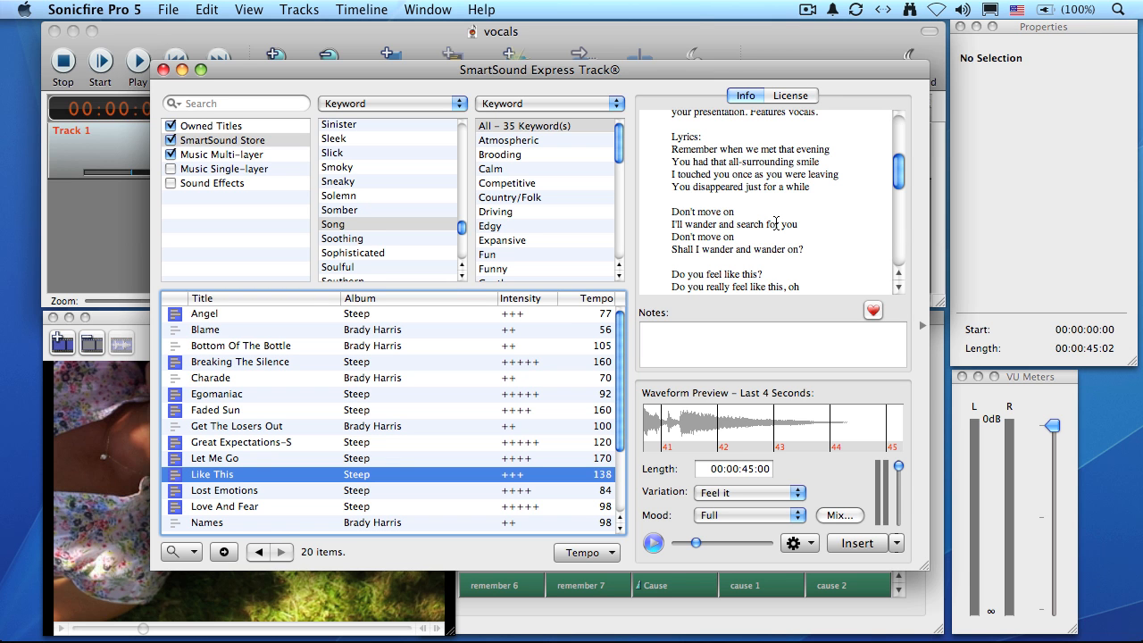
scroll("down", 3)
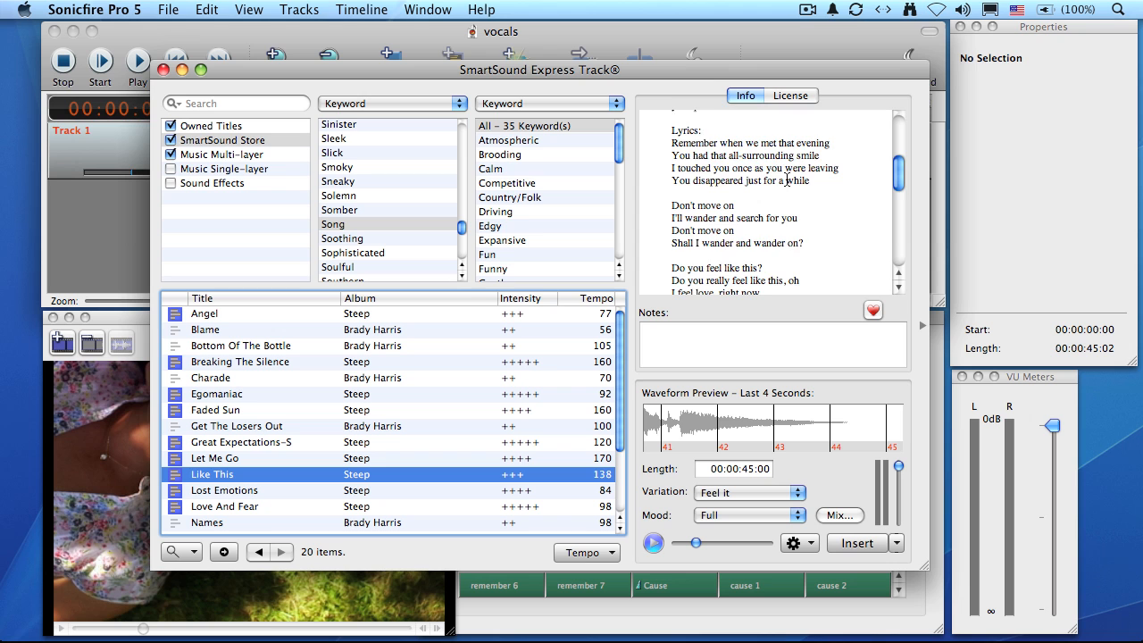
scroll("down", 3)
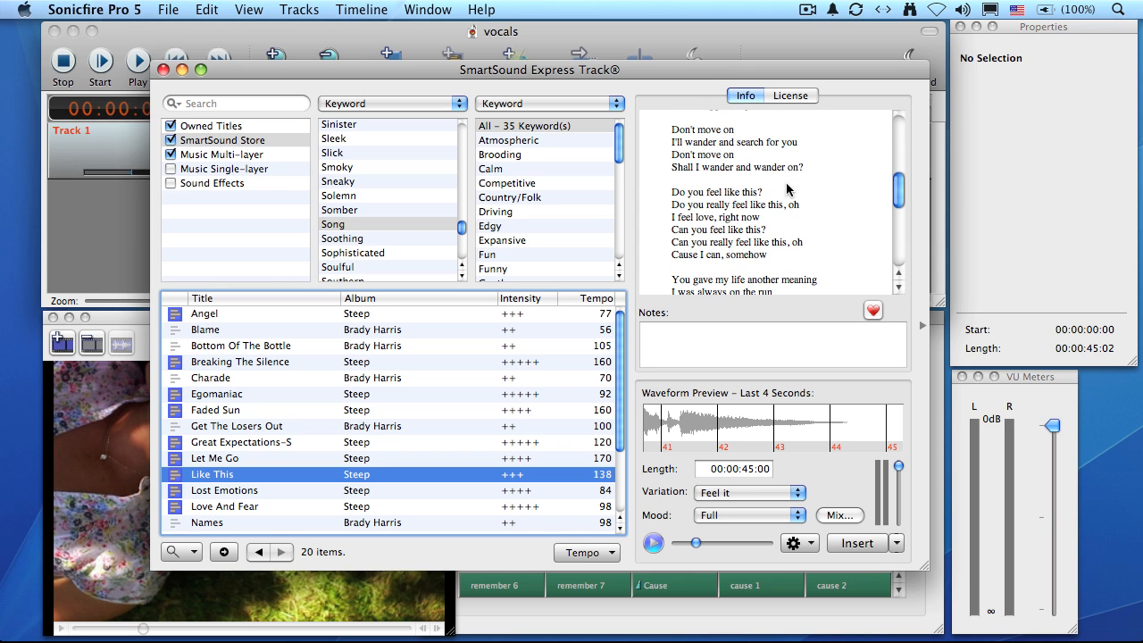
mouse_move(784, 194)
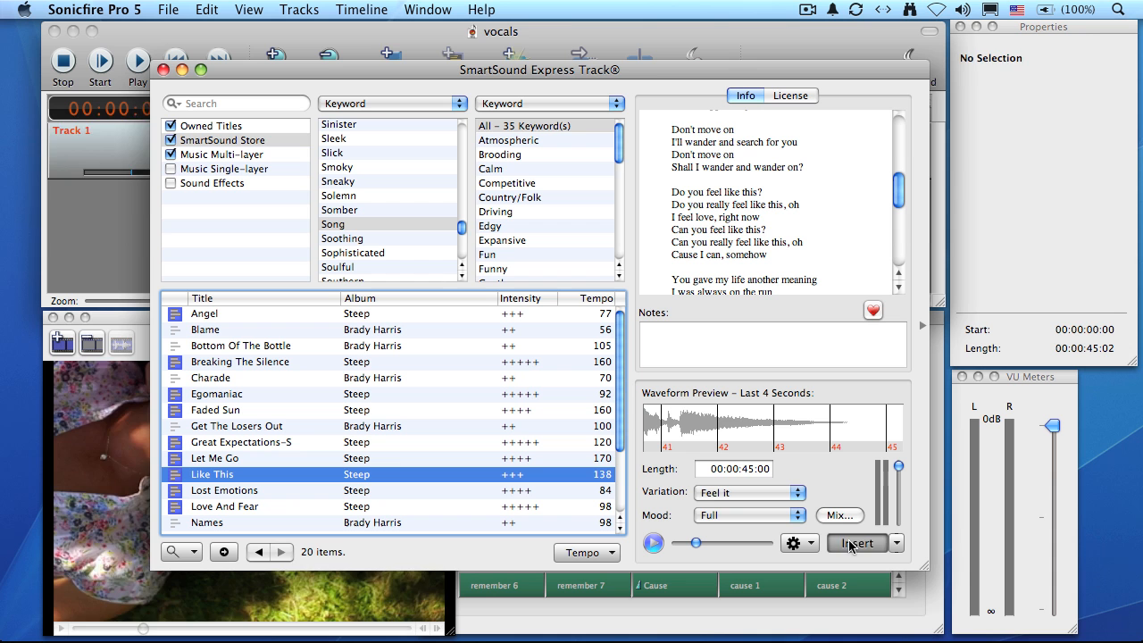
left_click(857, 542)
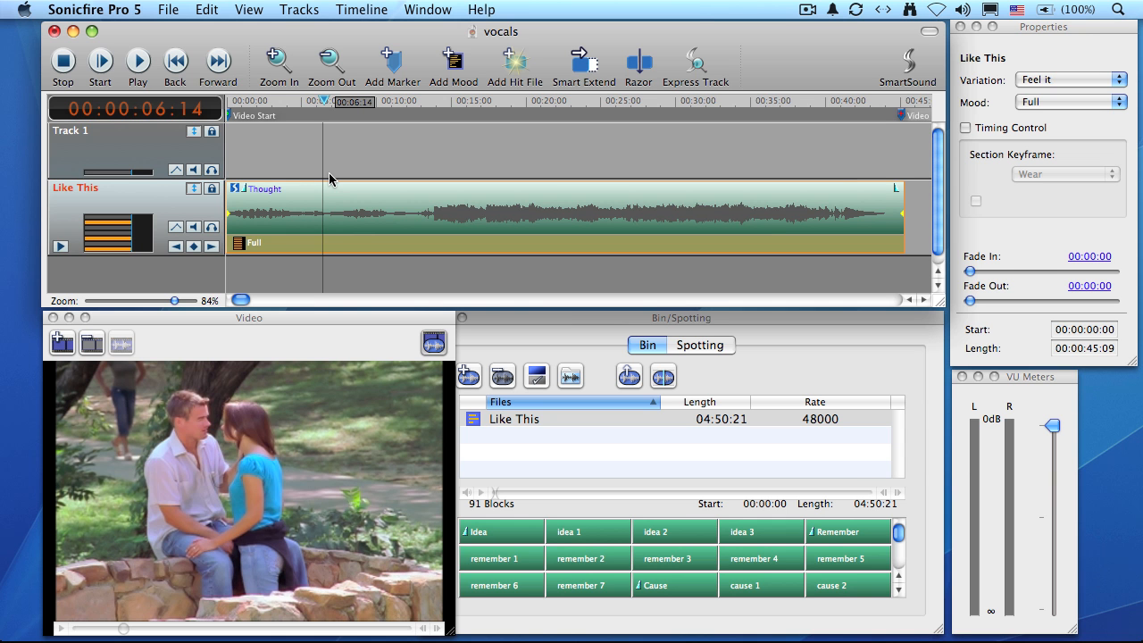
mouse_move(325, 125)
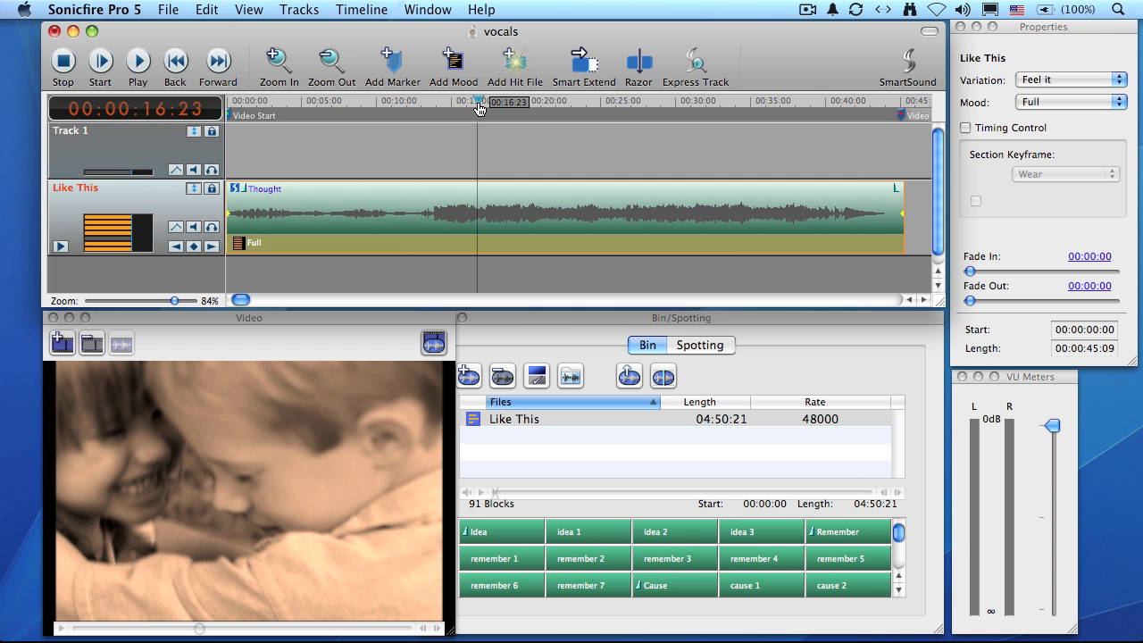
mouse_move(643, 116)
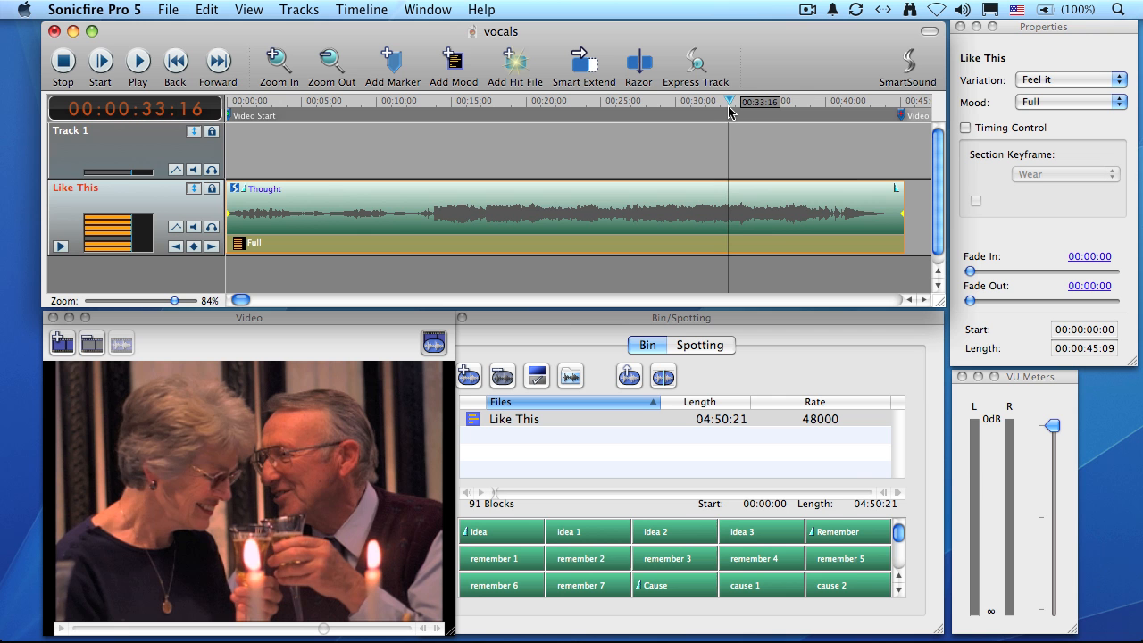
mouse_move(728, 110)
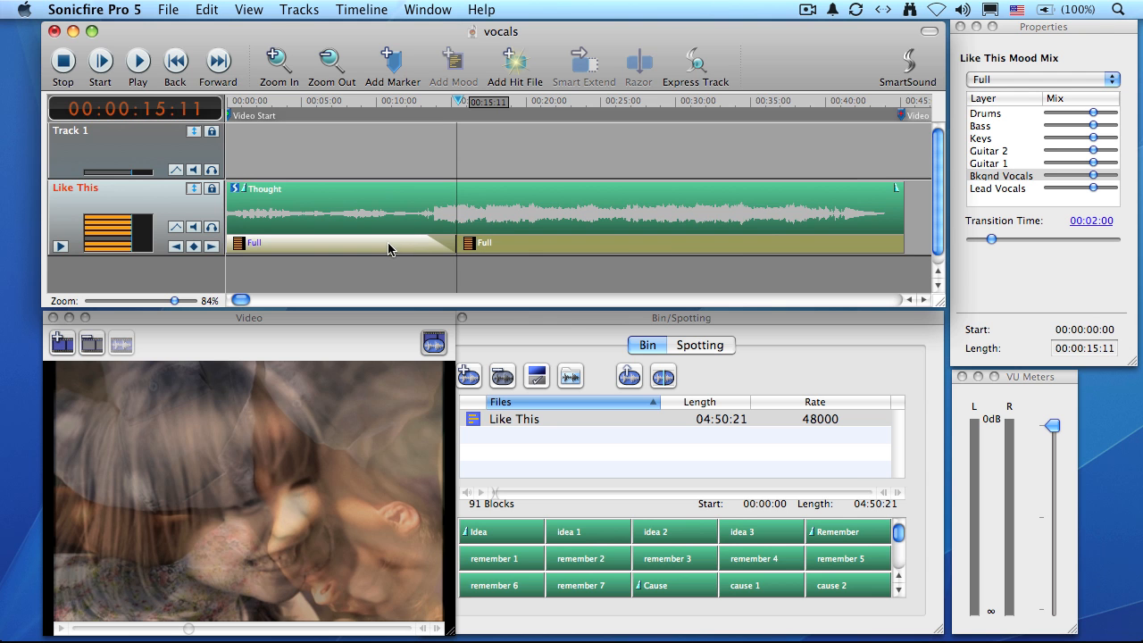
mouse_move(839, 254)
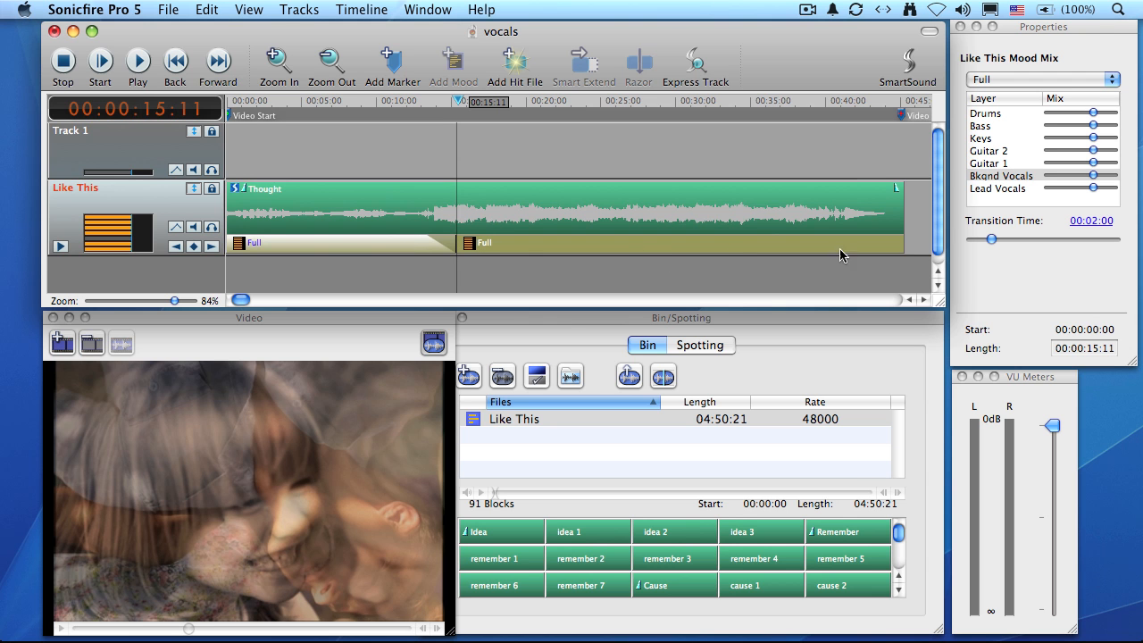
Step: Set the opening Full section's transition time to 00:01:00 and check the final Full section
left_click_drag(993, 239, 987, 241)
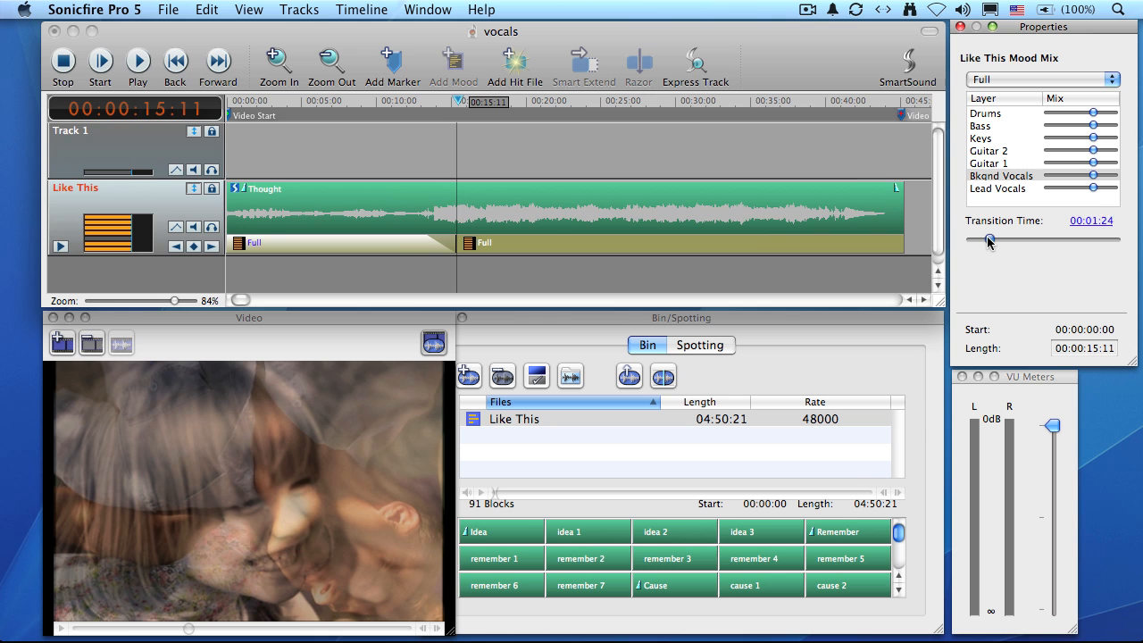
left_click_drag(987, 239, 982, 239)
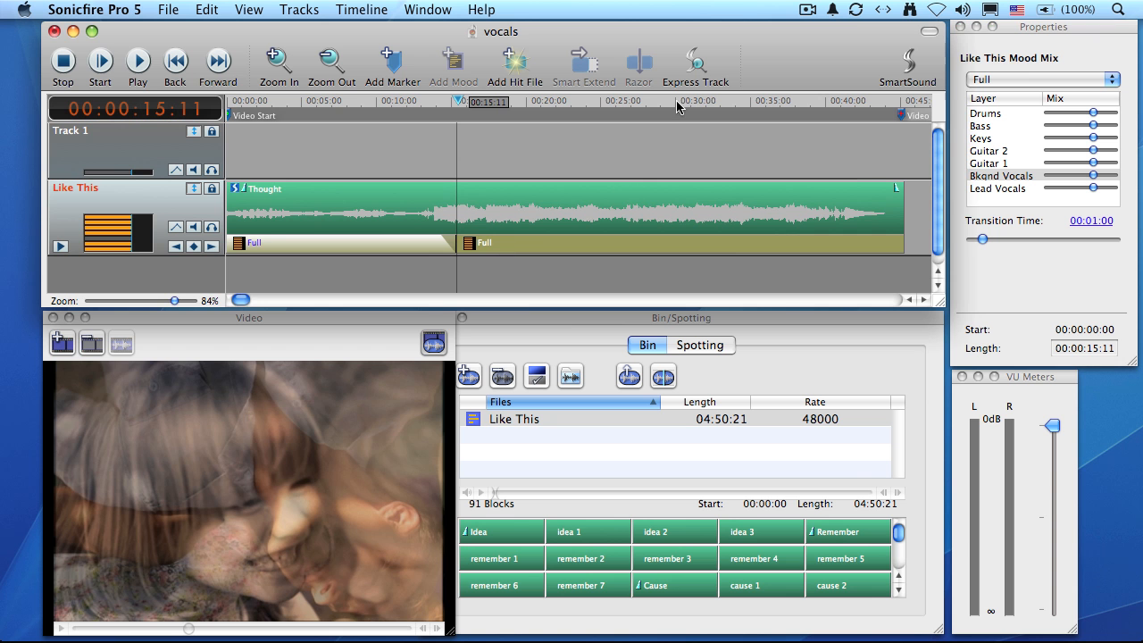
left_click(714, 100)
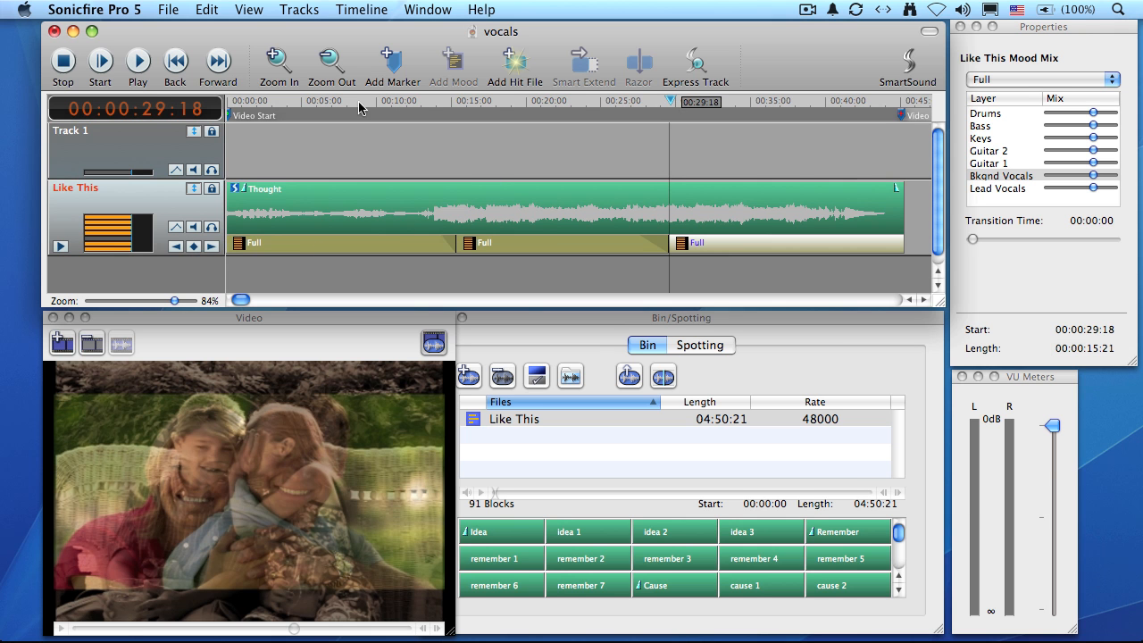
left_click(361, 100)
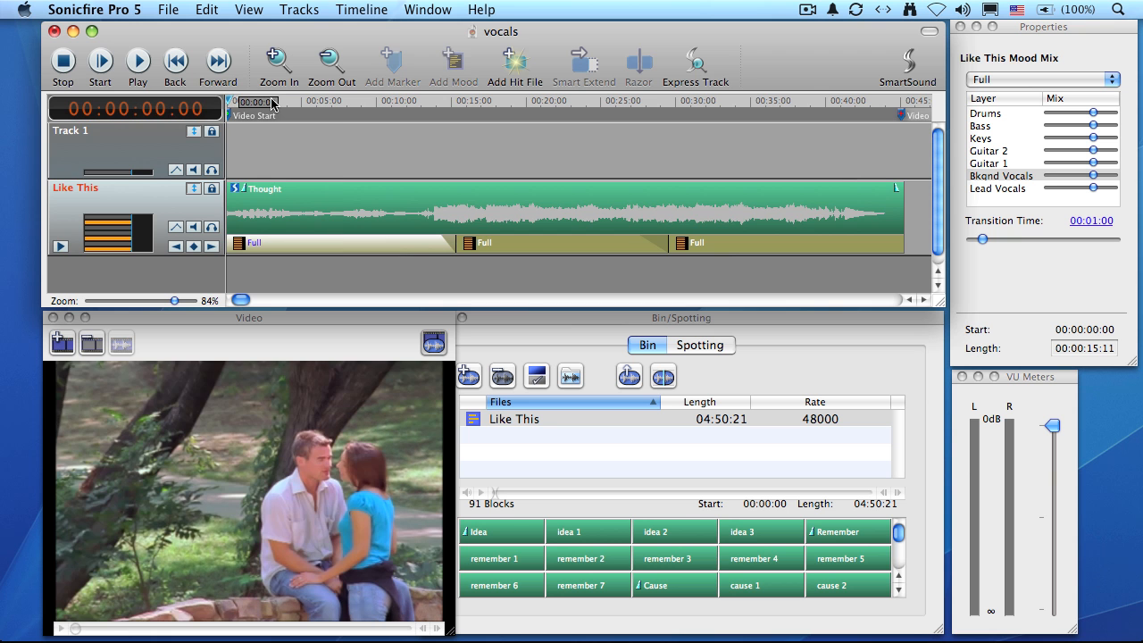
Step: Turn the opening section's vocal layers down to zero, making it a Full* mix without vocals
left_click(136, 59)
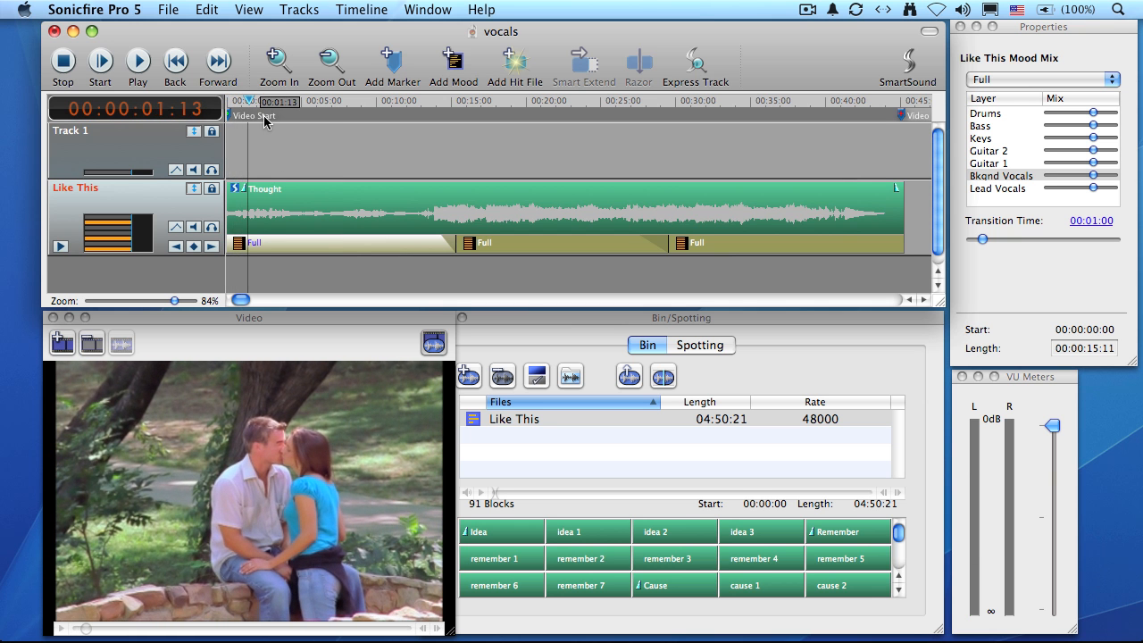
mouse_move(357, 250)
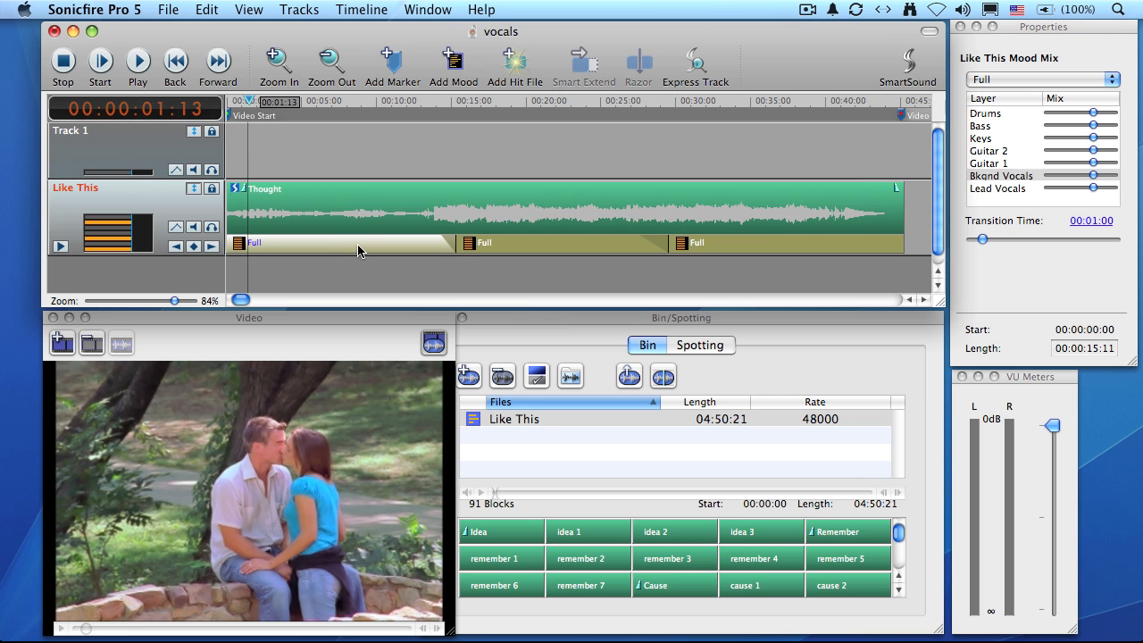
mouse_move(361, 221)
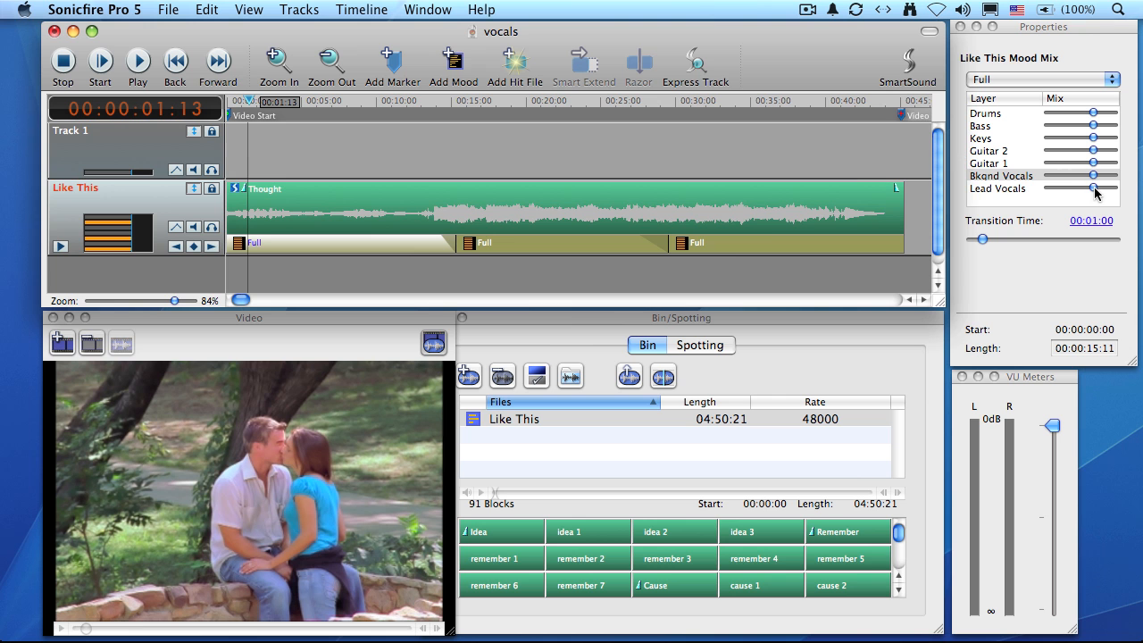
left_click_drag(1093, 190, 1049, 190)
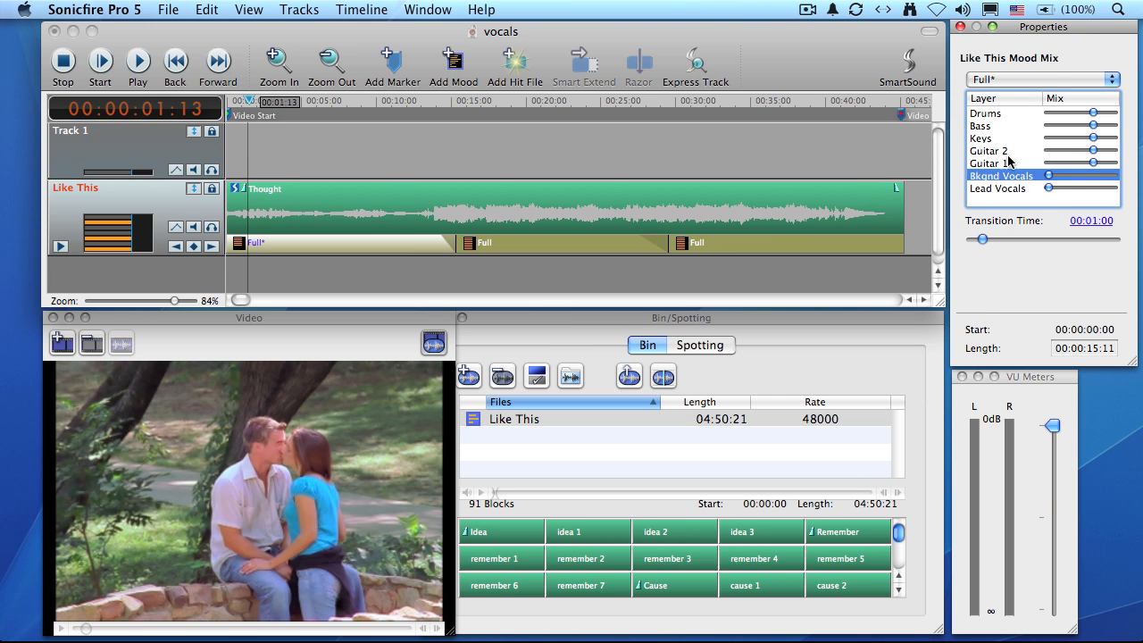
mouse_move(842, 143)
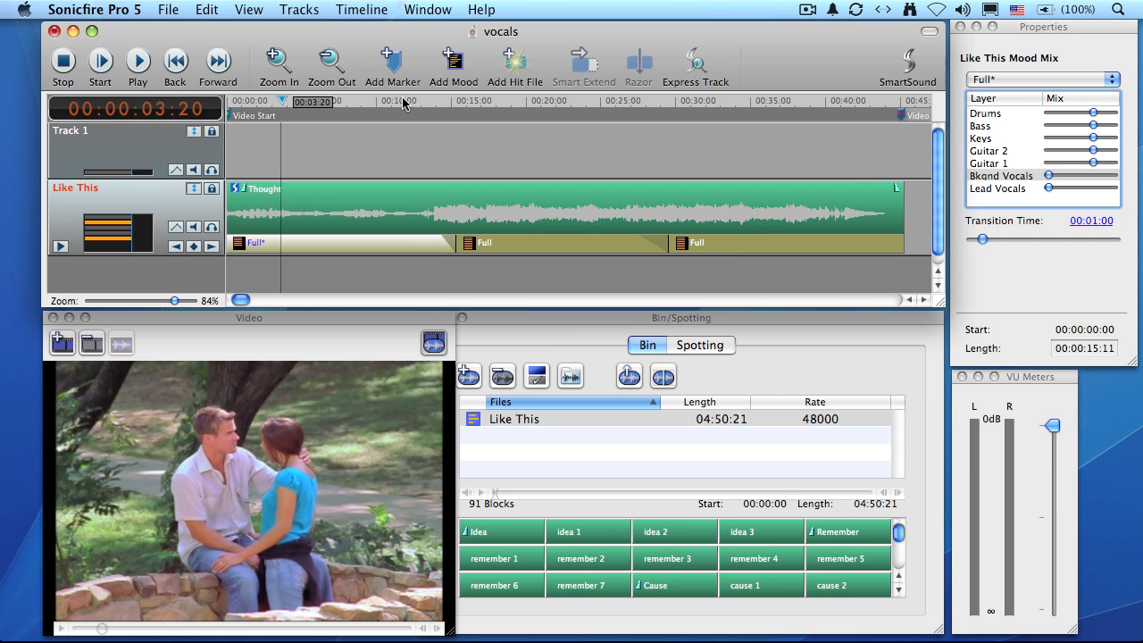
Step: End the vocal-free opening section at 00:13:26 with a 00:00:19 transition time
left_click(407, 100)
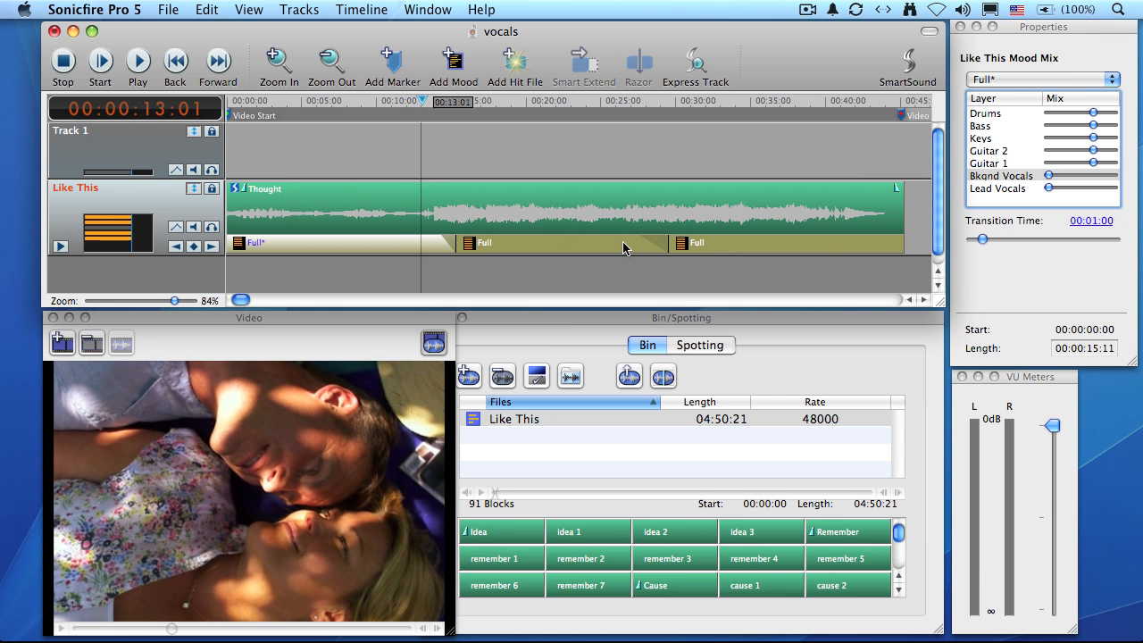
mouse_move(898, 255)
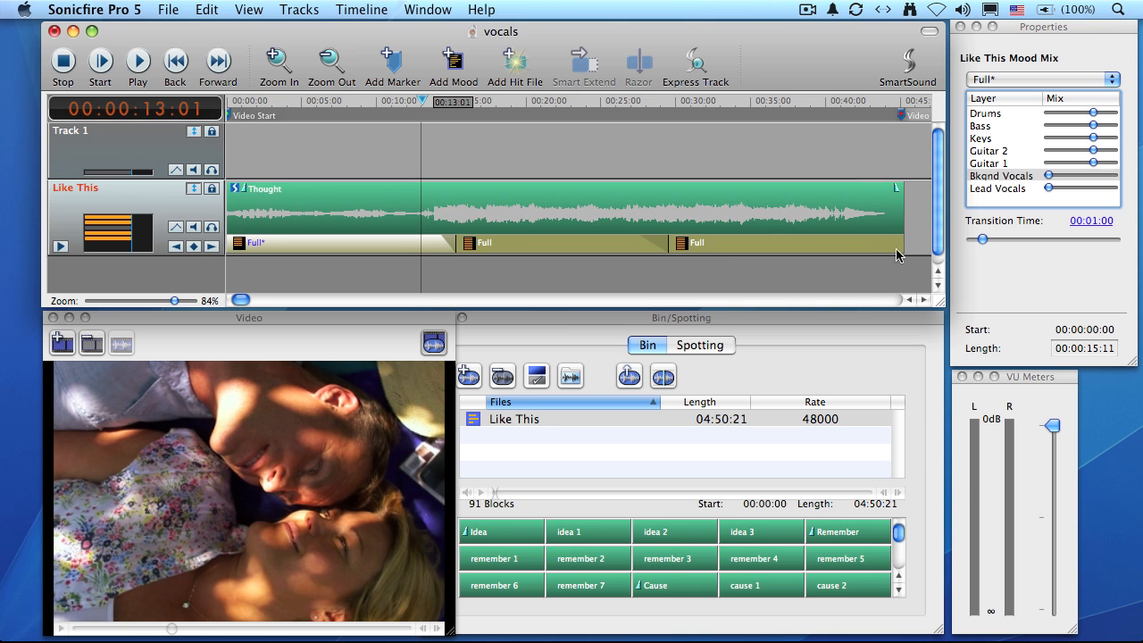
left_click_drag(982, 239, 971, 239)
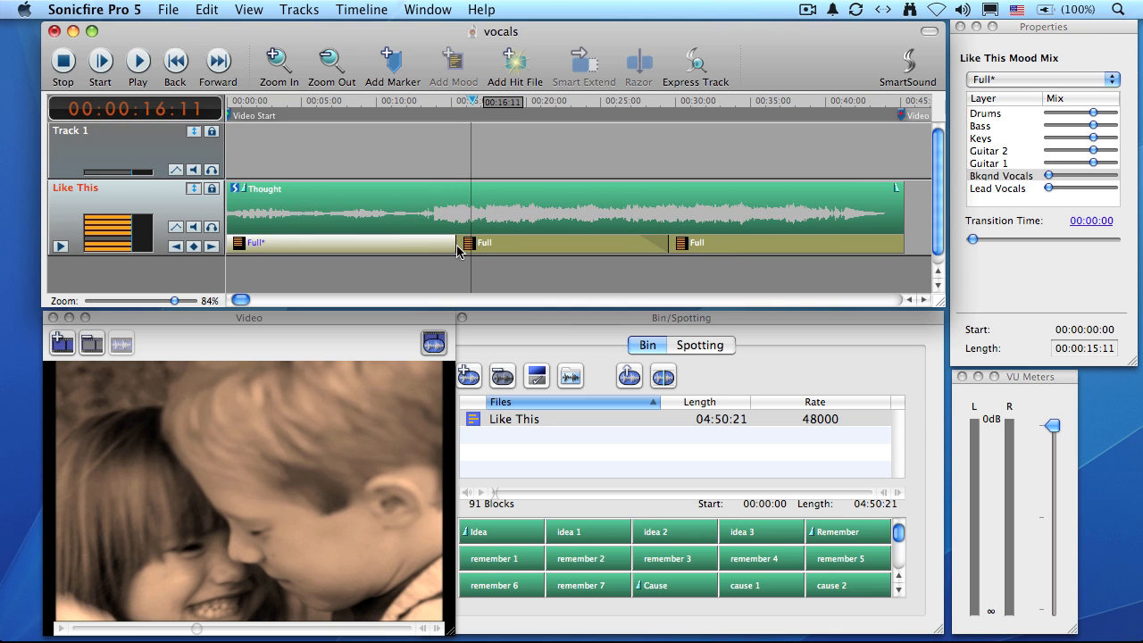
mouse_move(437, 230)
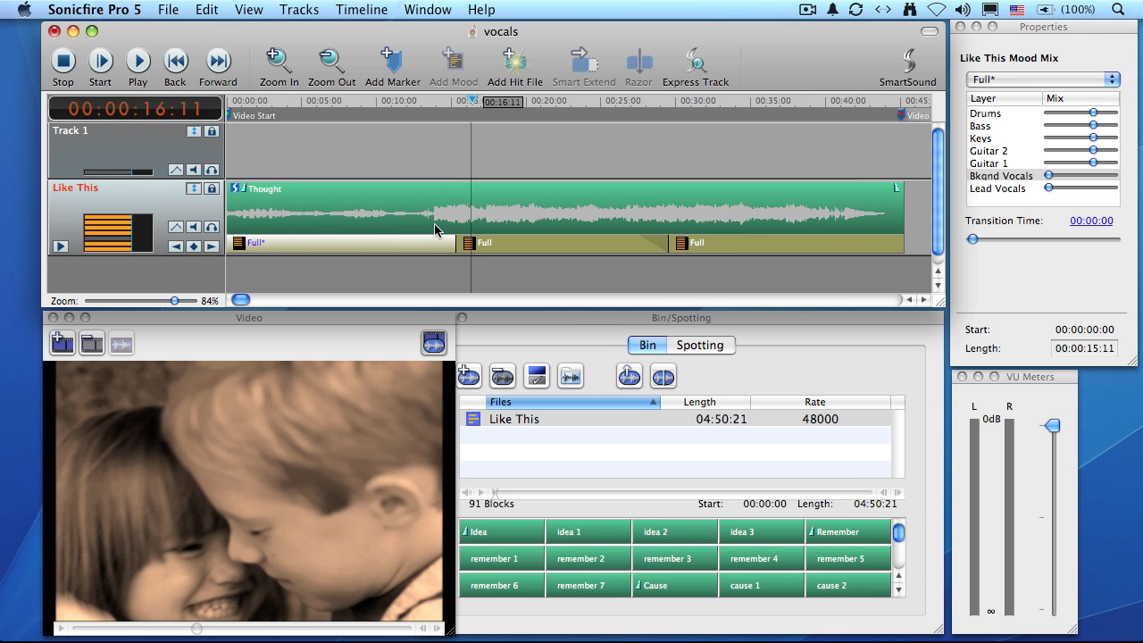
mouse_move(454, 243)
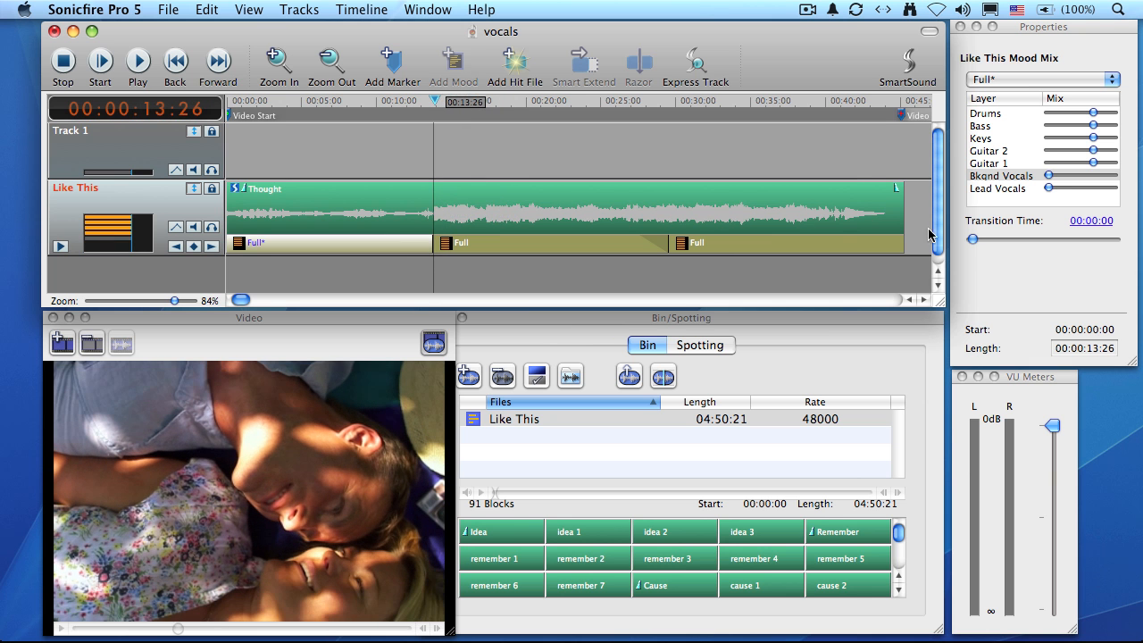
left_click_drag(971, 239, 982, 239)
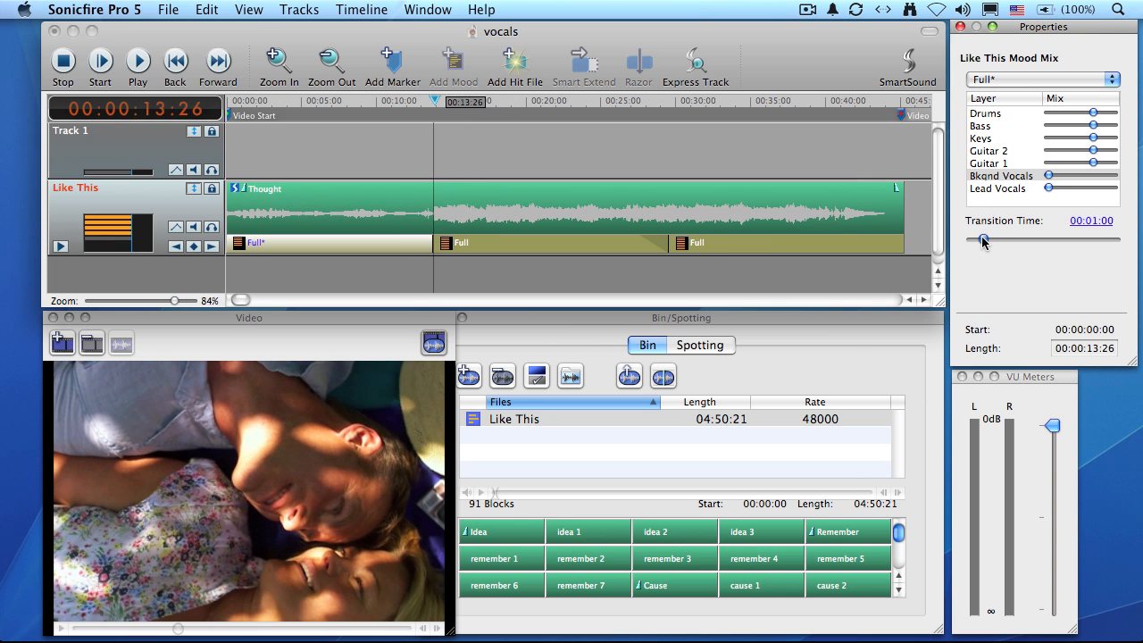
left_click_drag(982, 239, 1004, 239)
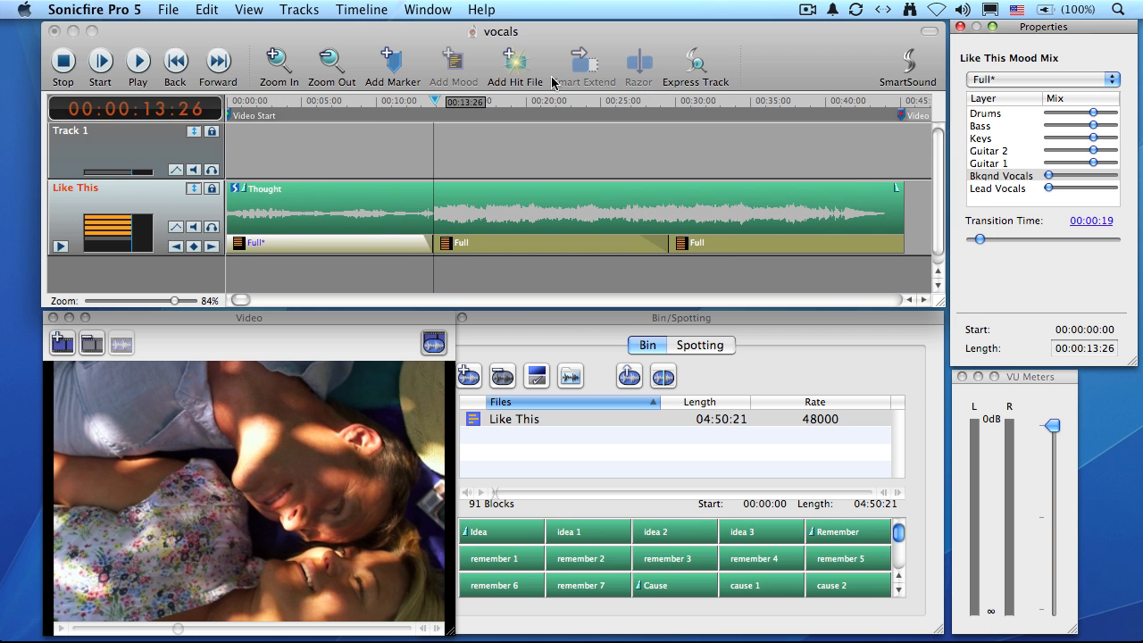
left_click(366, 101)
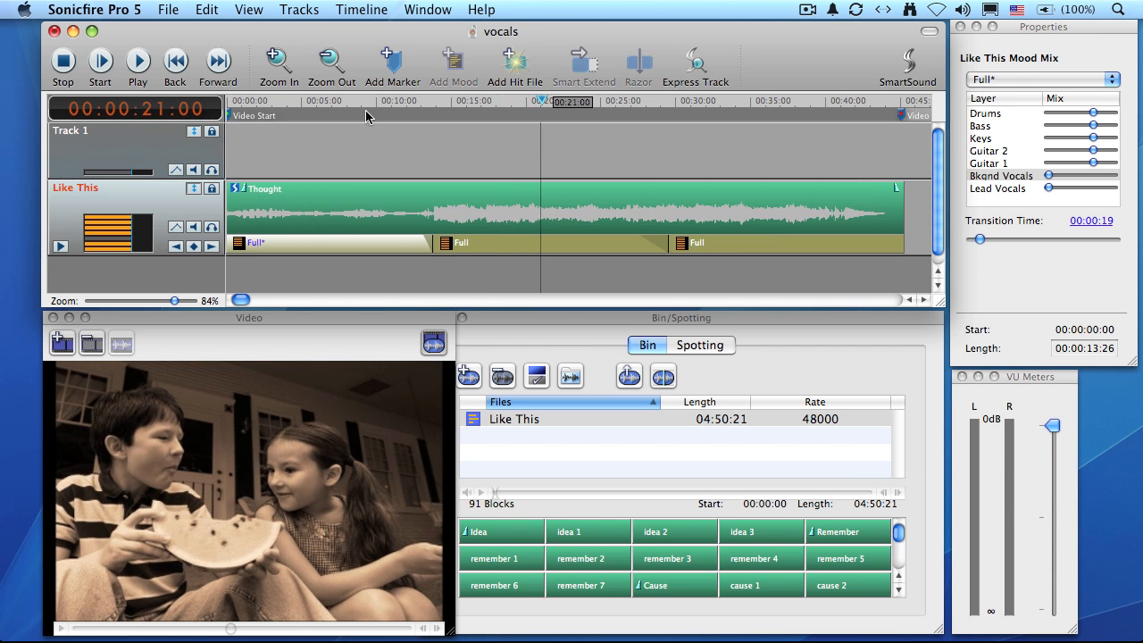
mouse_move(384, 121)
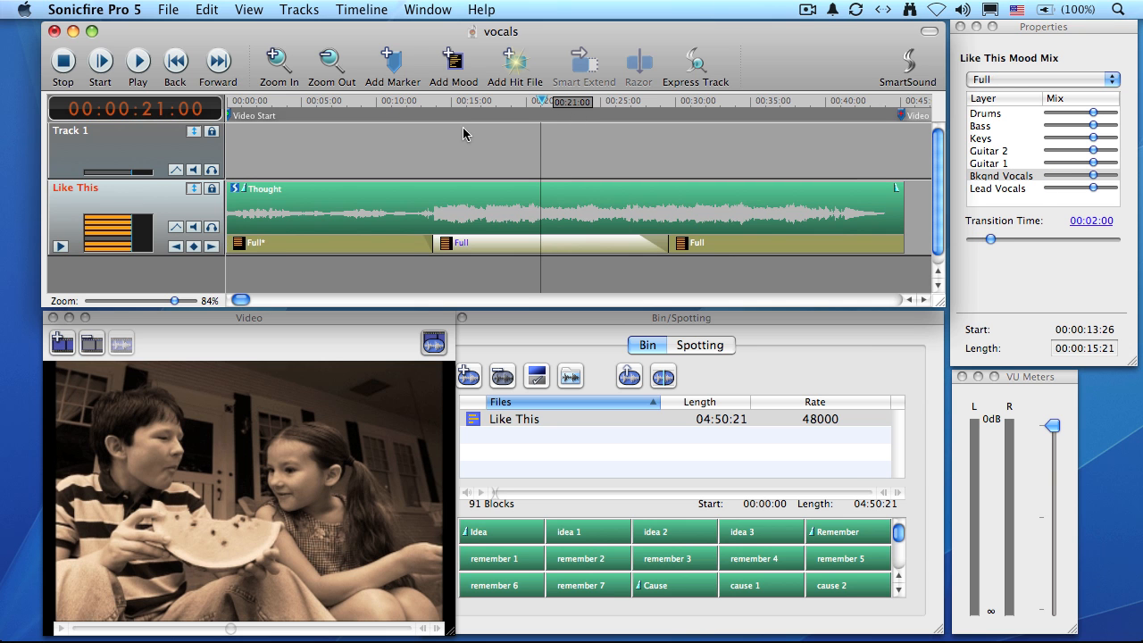
Step: Change the middle section's Mood Mix from Full to Small Group
left_click(418, 100)
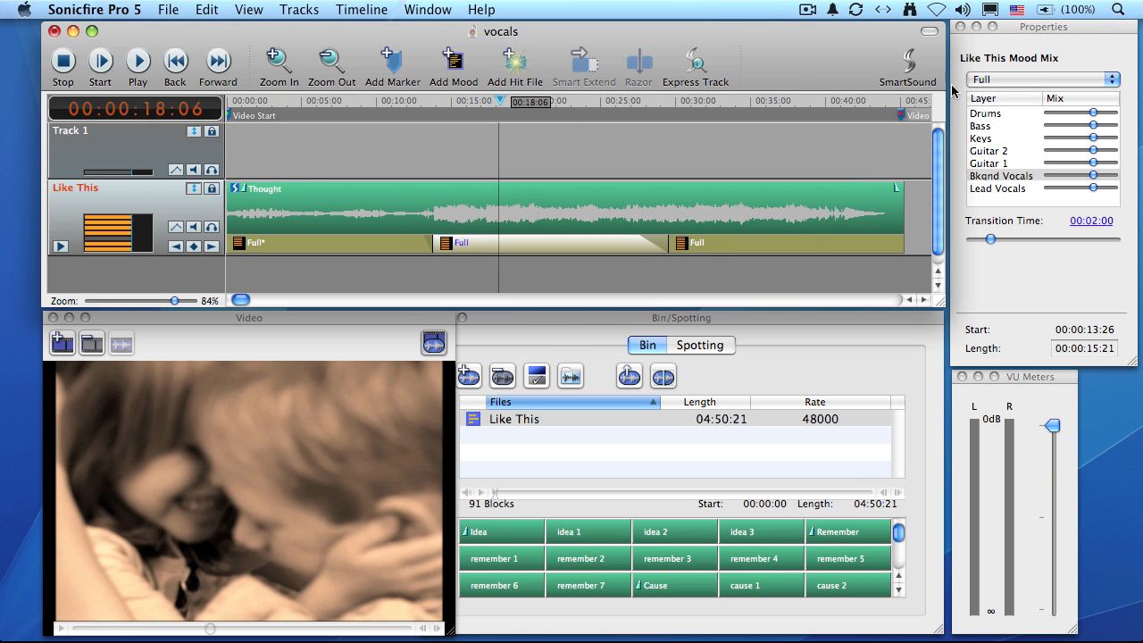
left_click(1039, 79)
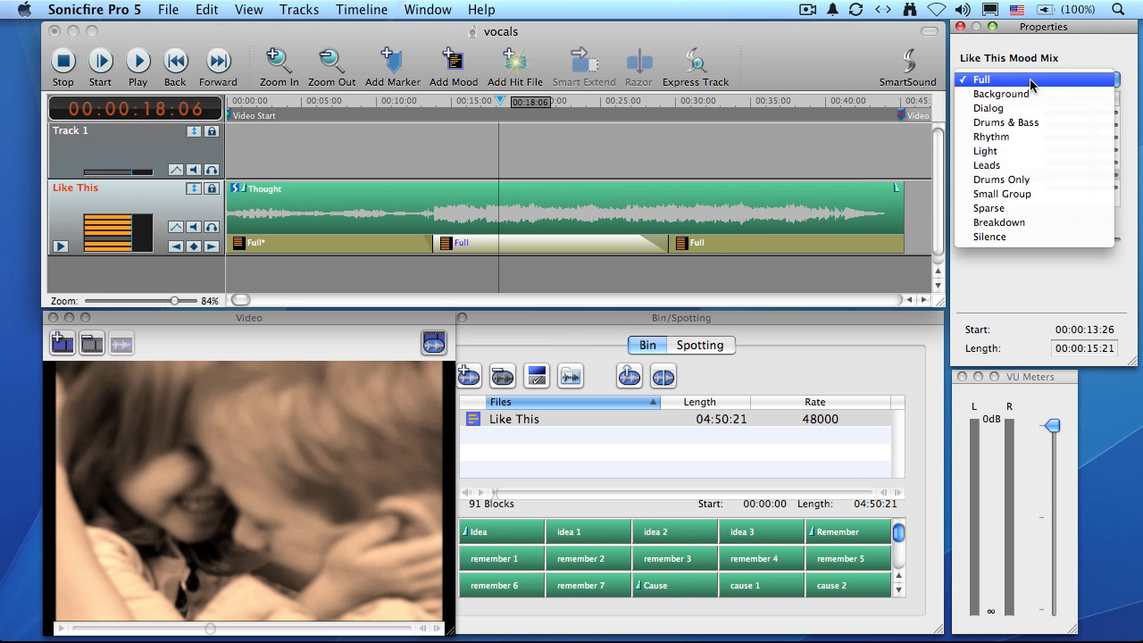
left_click(1001, 193)
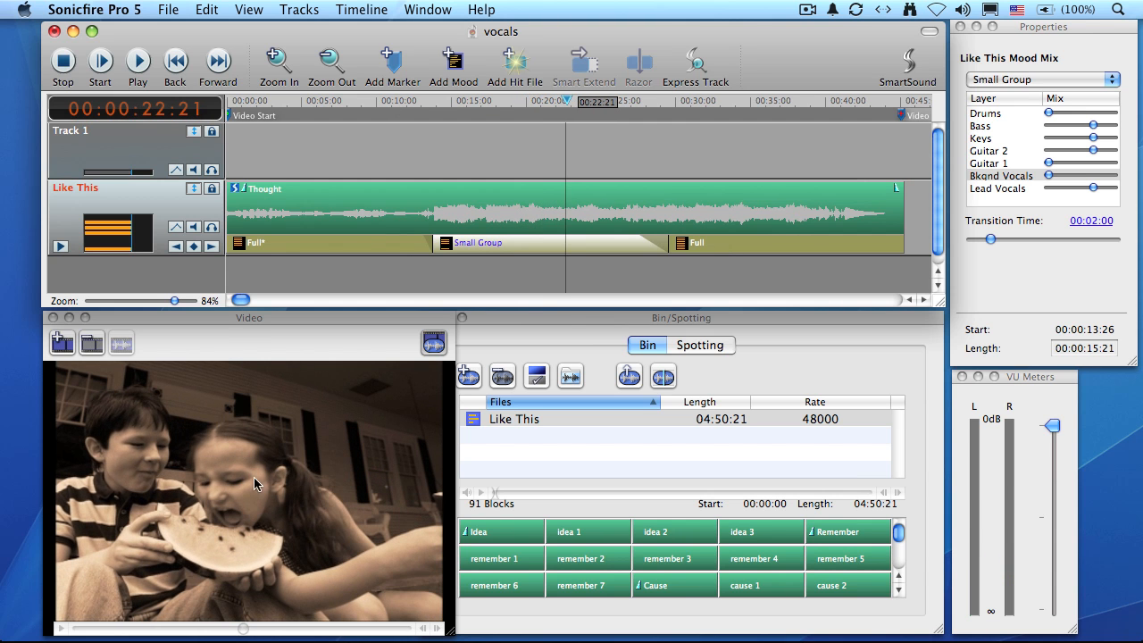
mouse_move(521, 101)
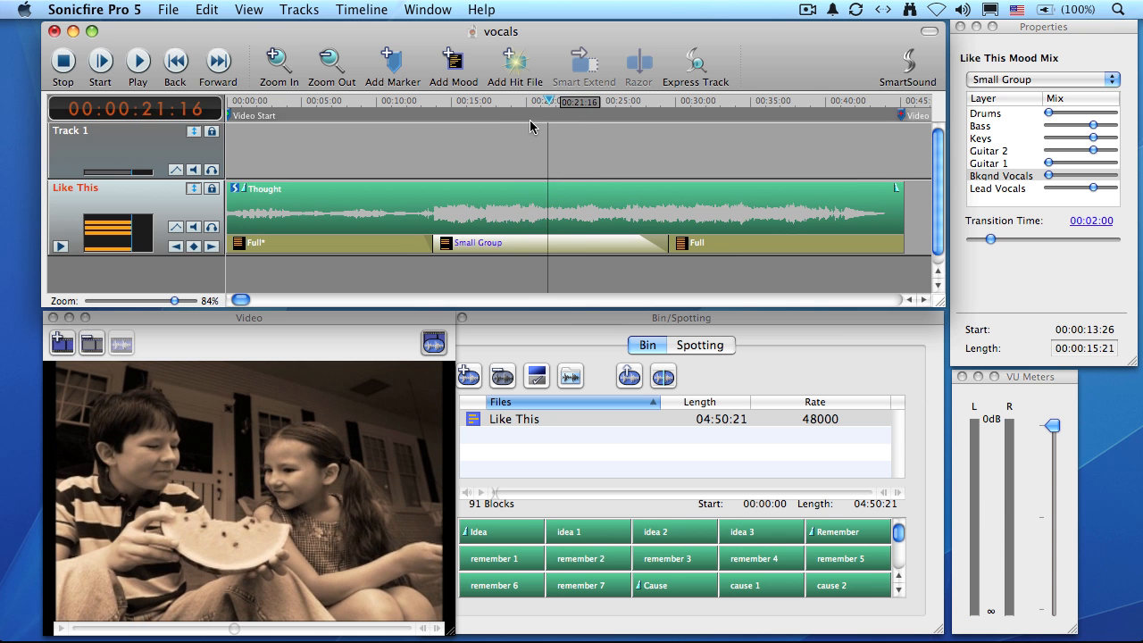
mouse_move(628, 136)
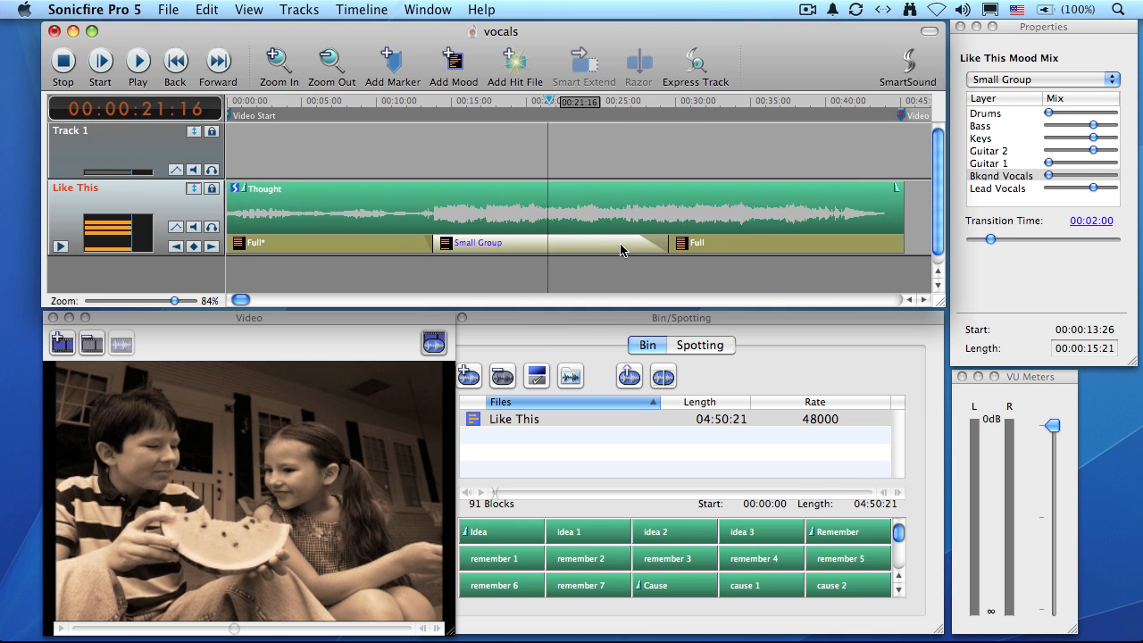
Step: Give the Small Group section a 00:01:10 transition, trim it to 00:14:24 and play it back
left_click_drag(1009, 240, 986, 240)
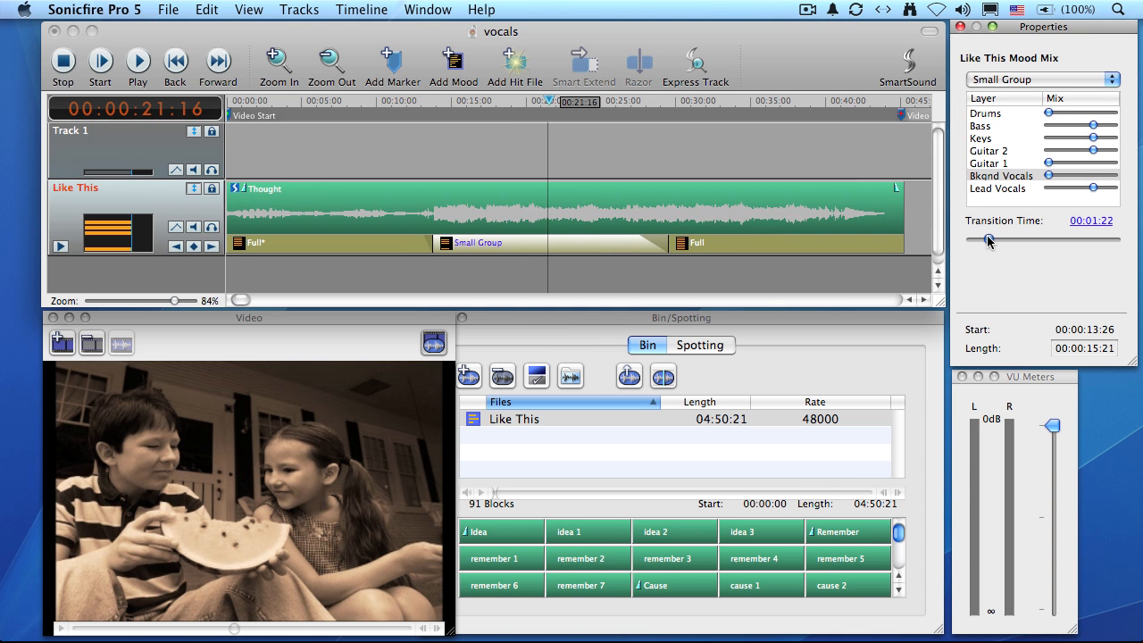
left_click_drag(993, 241, 984, 241)
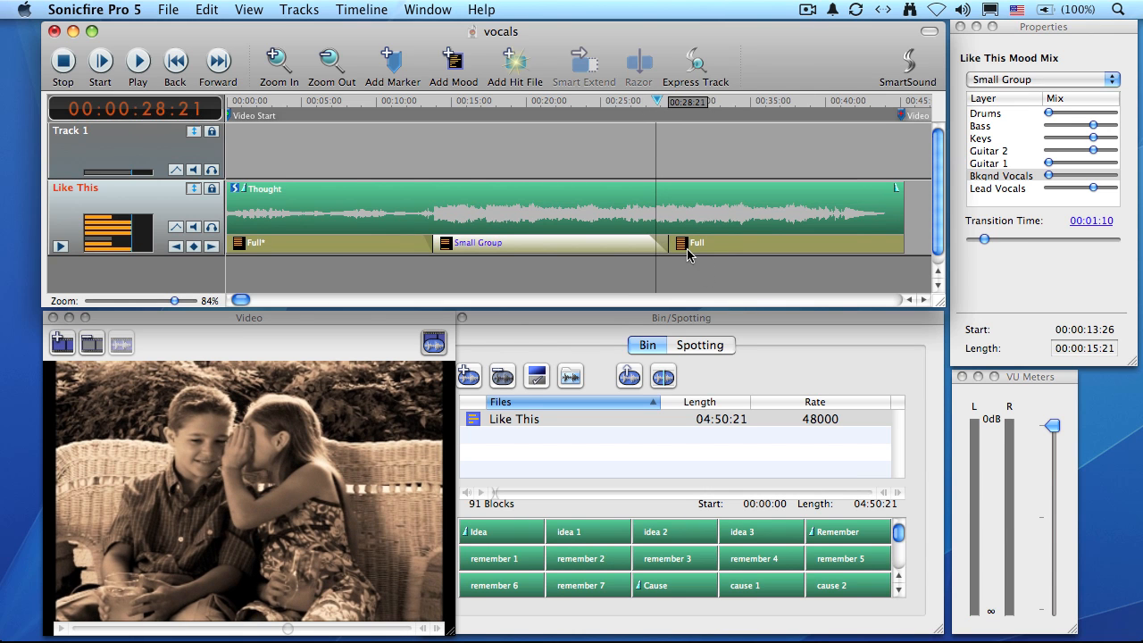
left_click(786, 243)
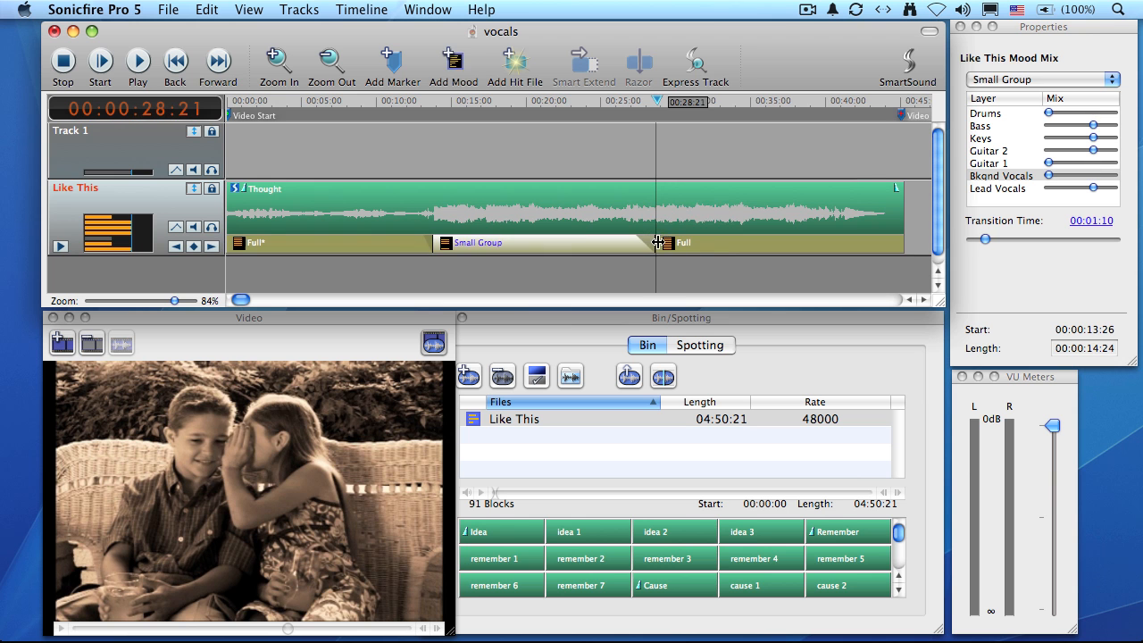
mouse_move(747, 117)
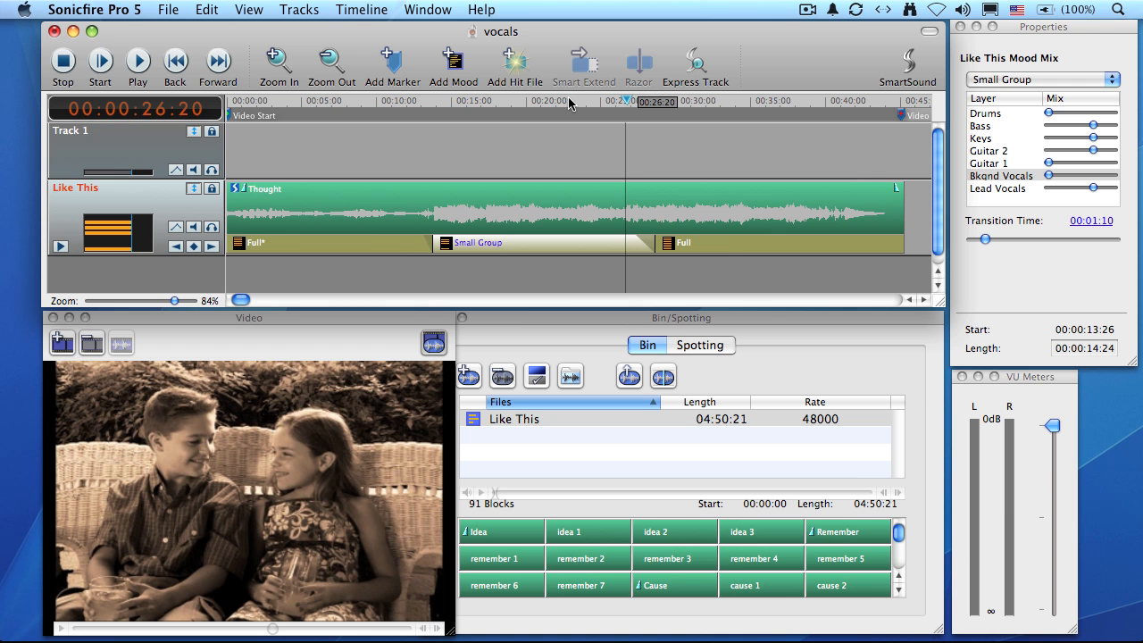
left_click(137, 64)
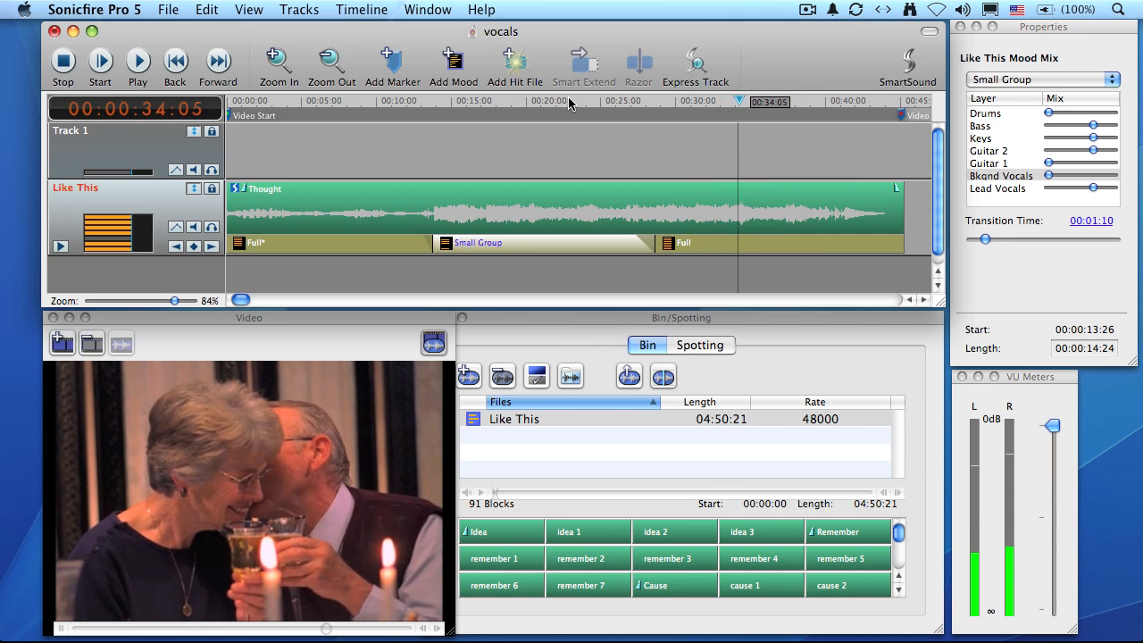
left_click(136, 59)
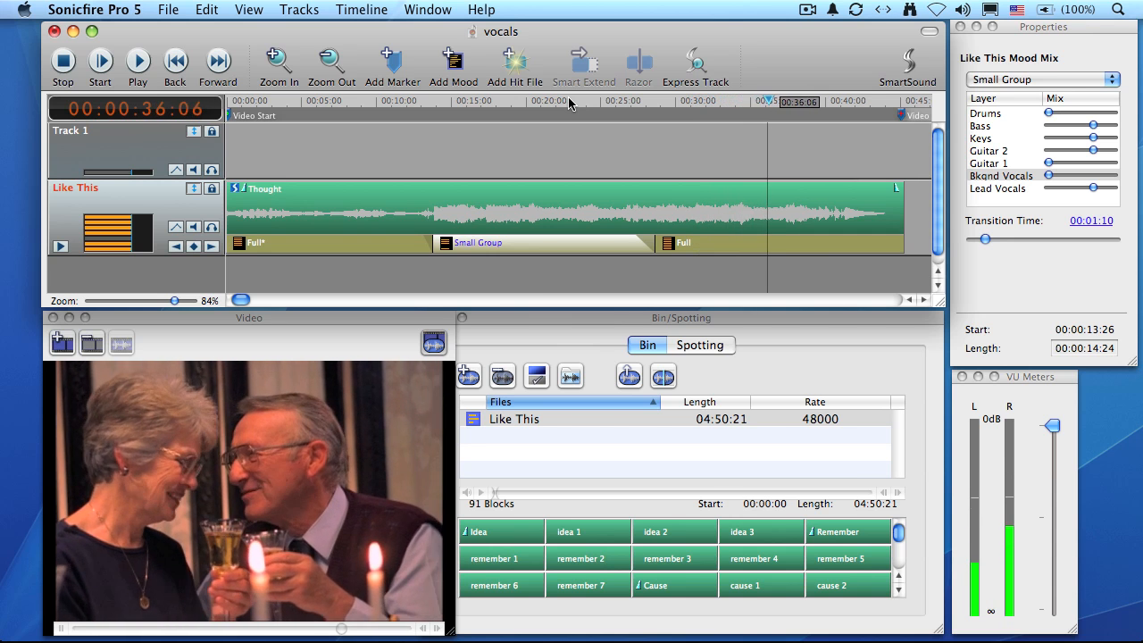